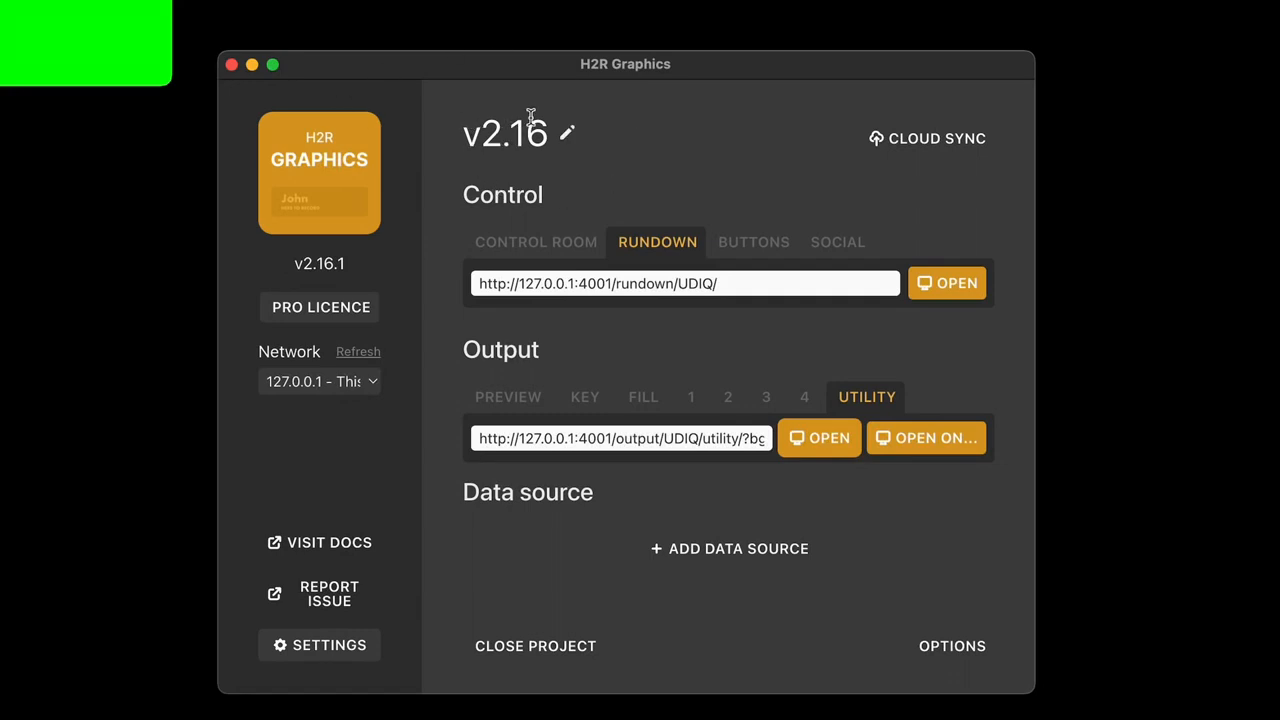
mouse_move(462, 200)
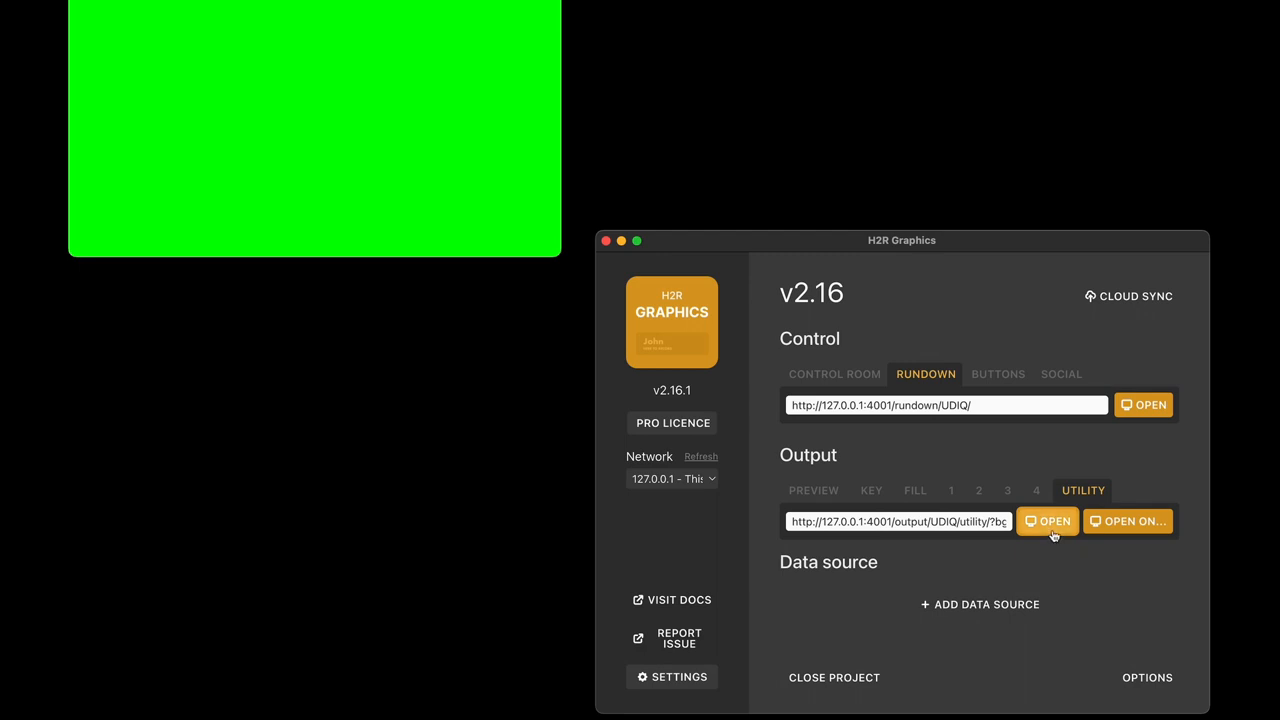
Step: Open the UTILITY output in its own window from the project's Output section
left_click(1047, 521)
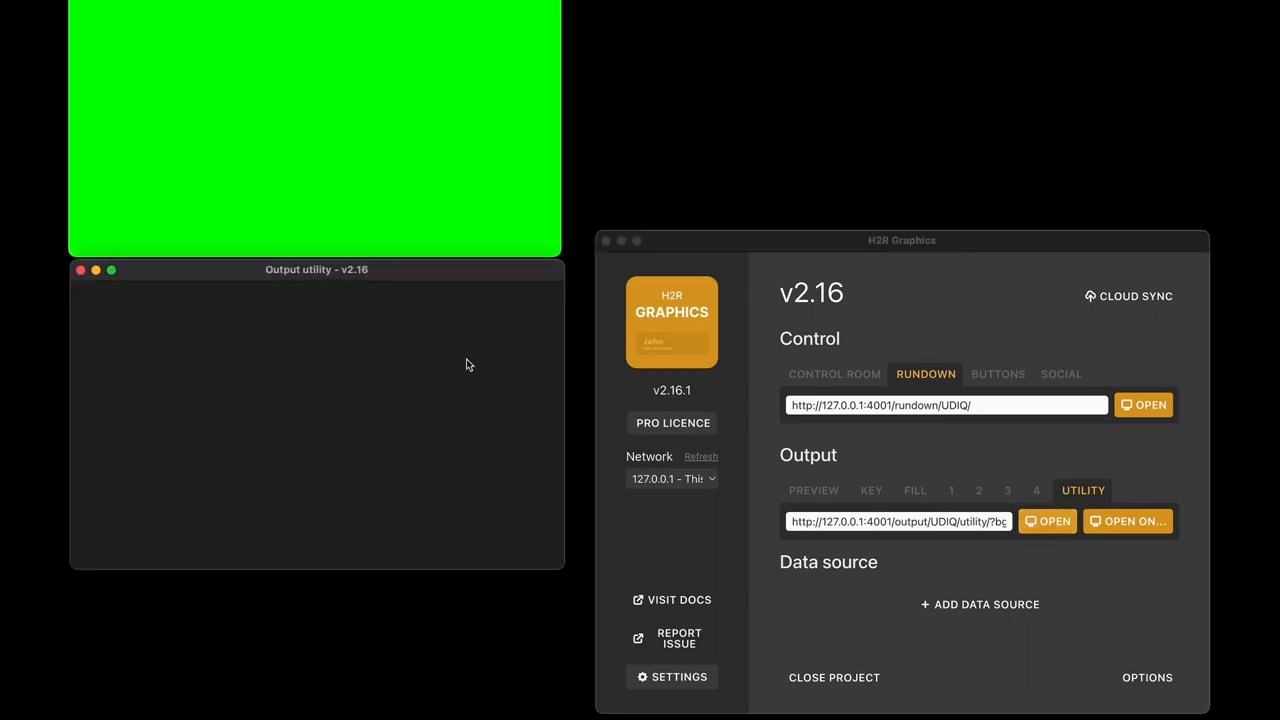
mouse_move(455, 485)
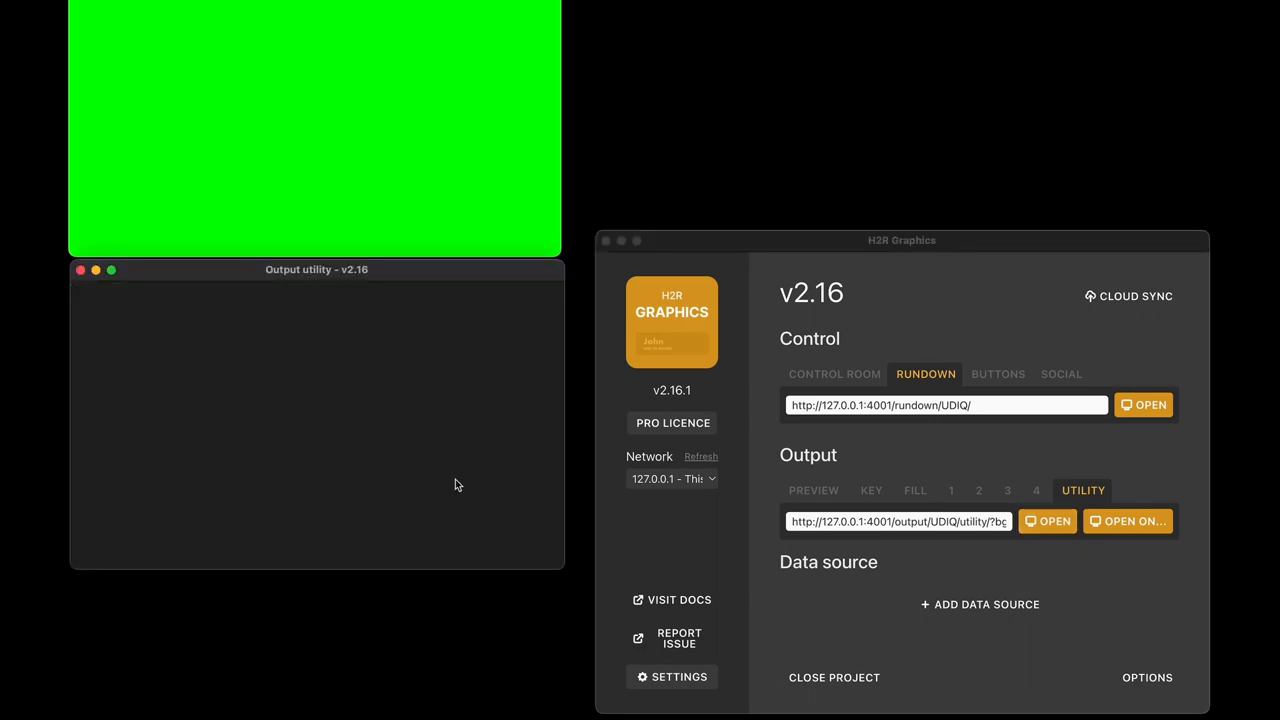
mouse_move(435, 400)
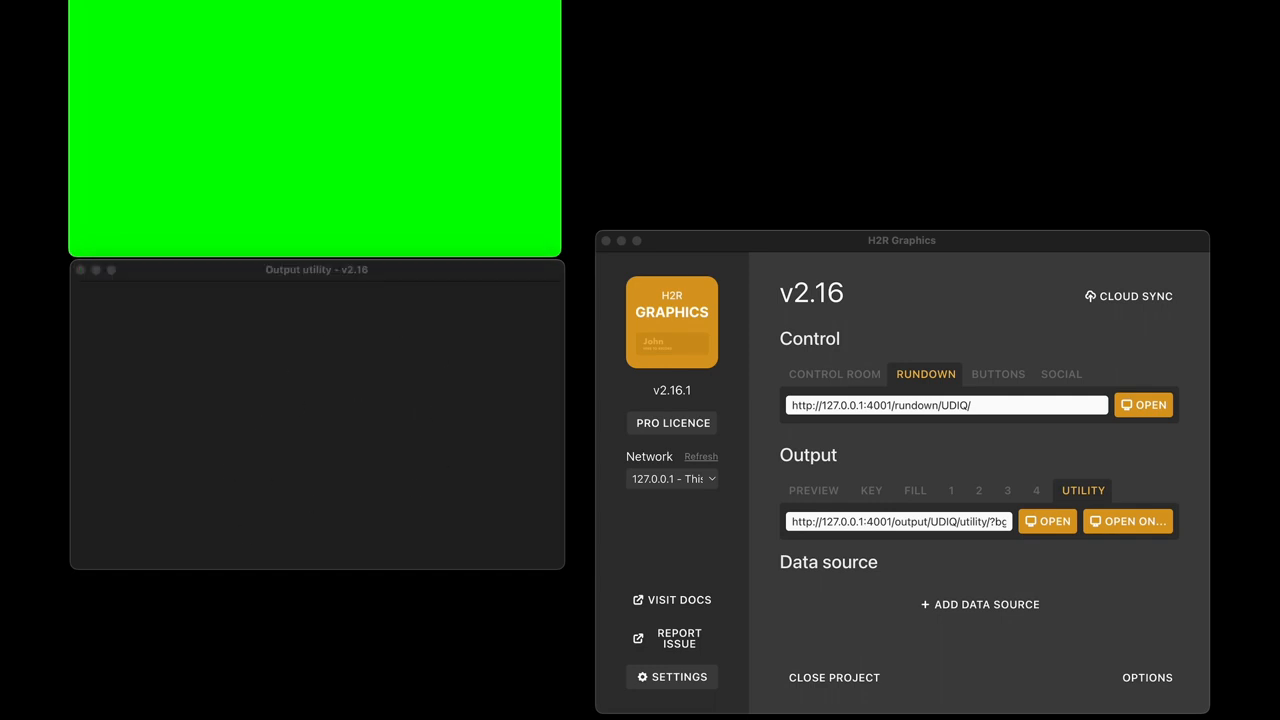
Step: Add a Test Pattern to the rundown and switch it from Grid to EBU 75% bars
left_click(1143, 404)
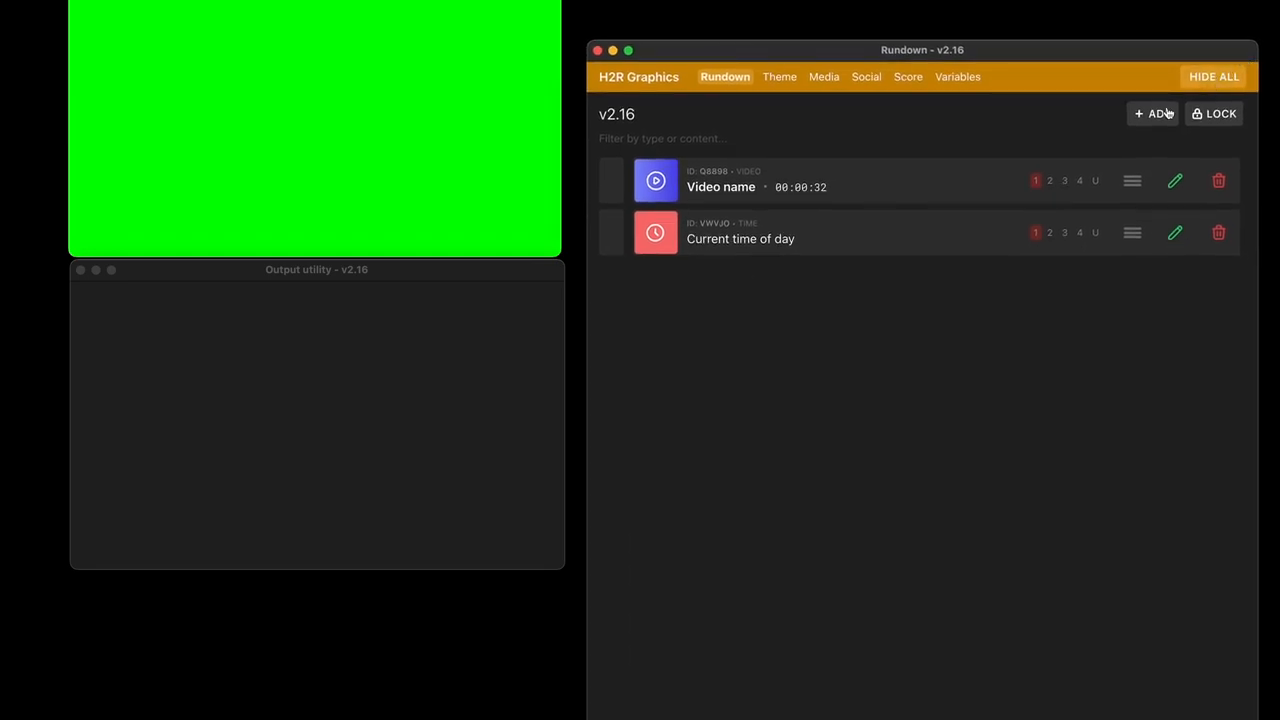
left_click(1152, 113)
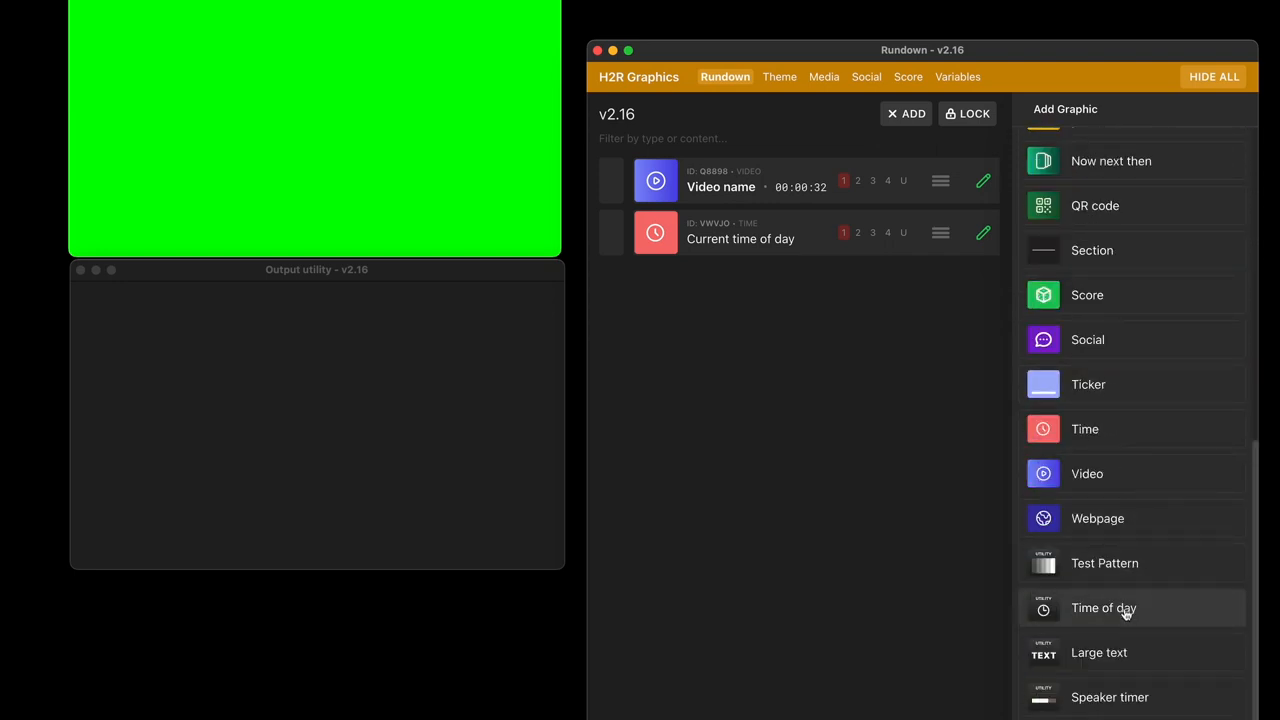
mouse_move(1099, 652)
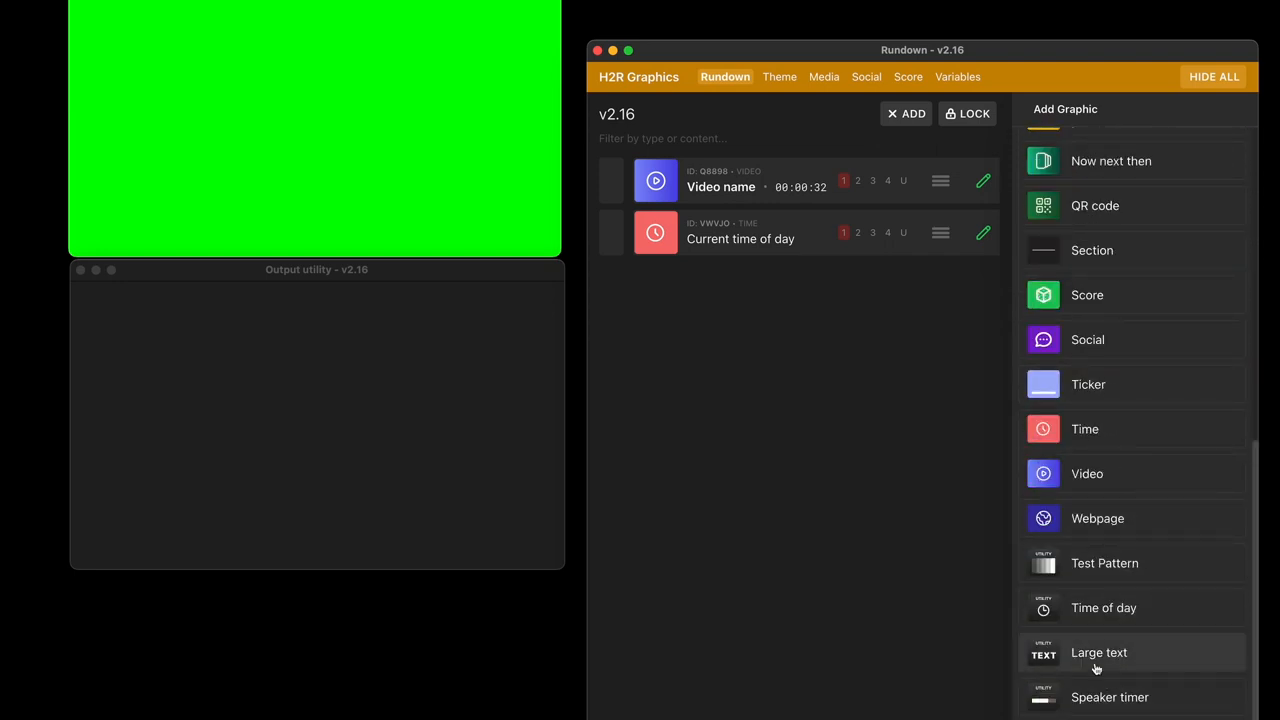
mouse_move(1104, 563)
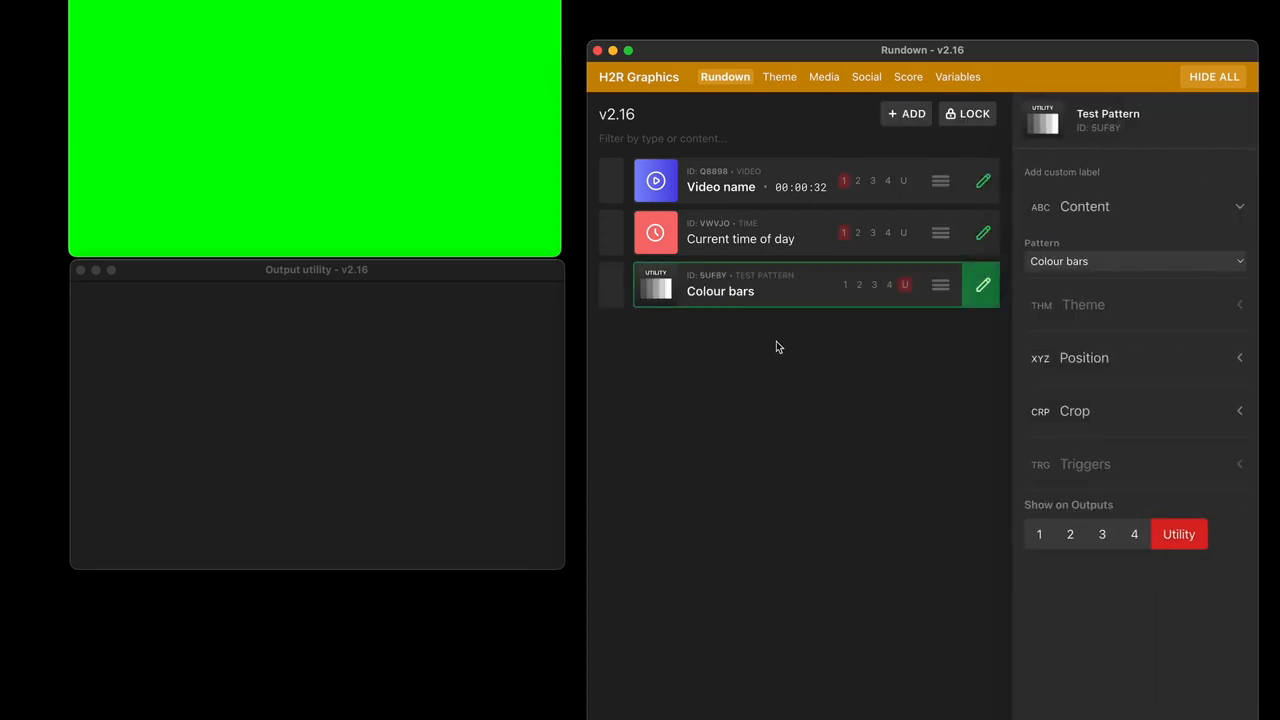
right_click(720, 291)
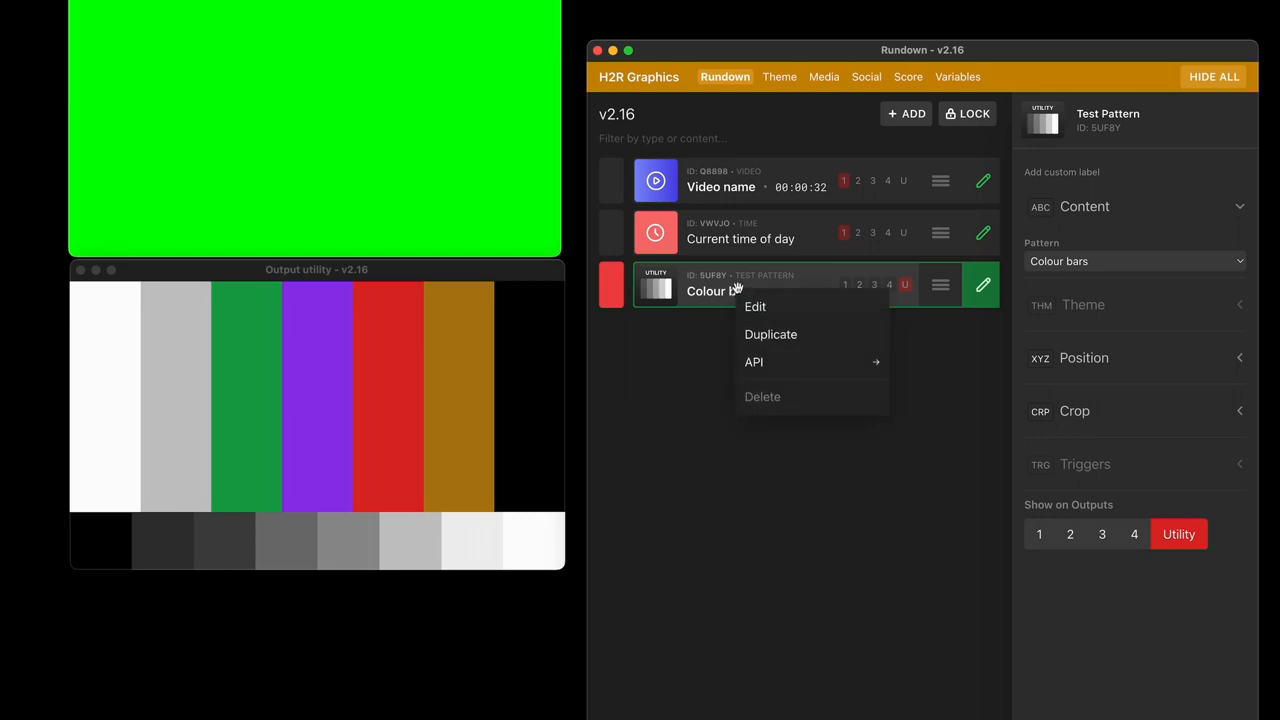
left_click(1135, 261)
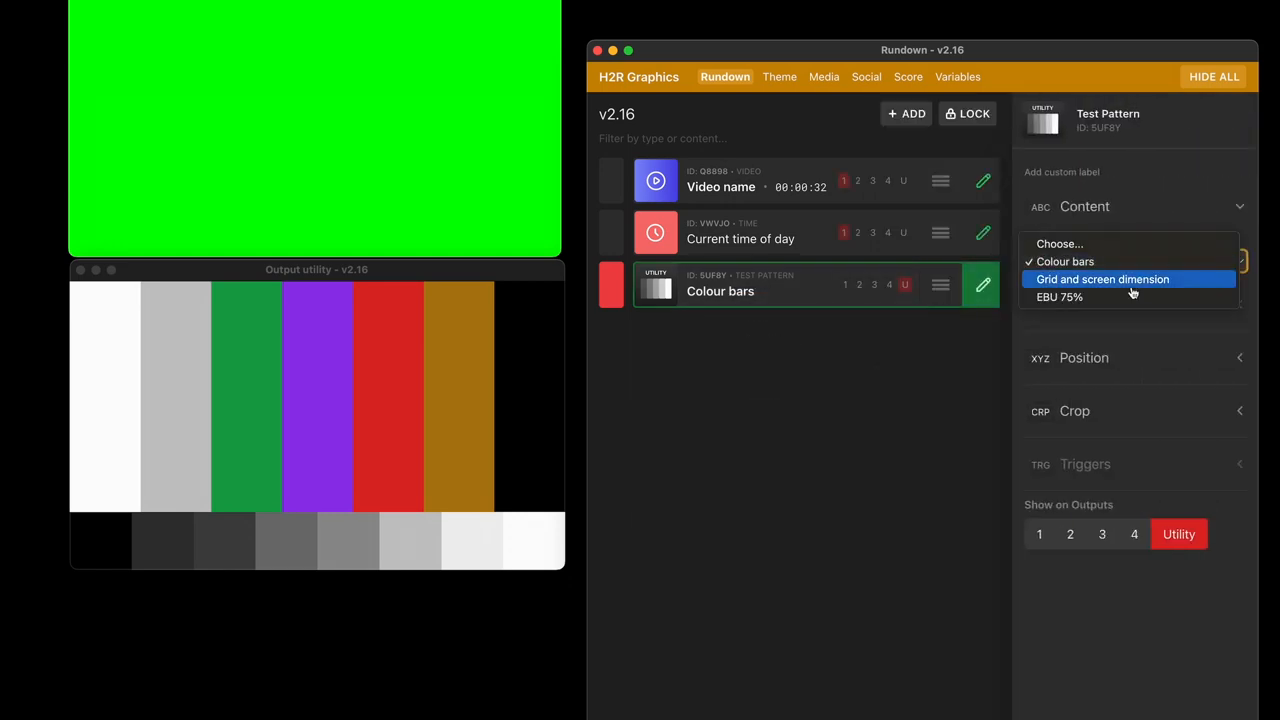
left_click(1102, 261)
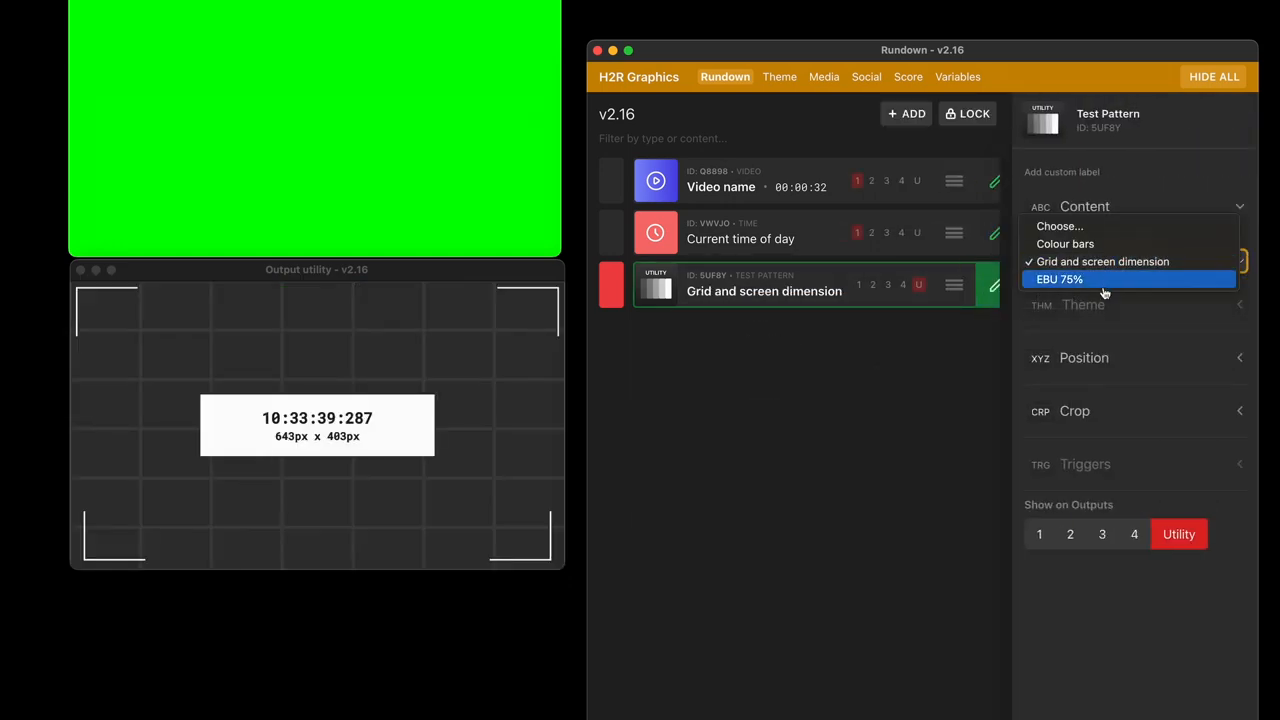
left_click(1059, 279)
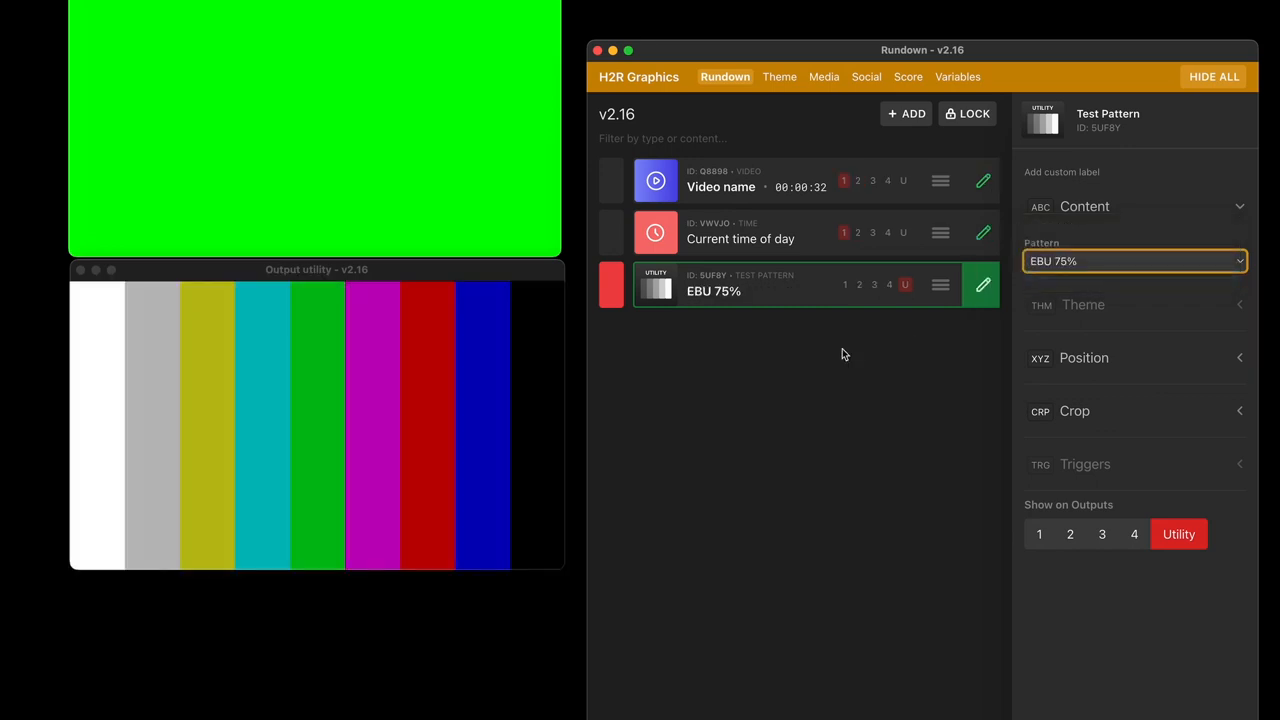
left_click(905, 113)
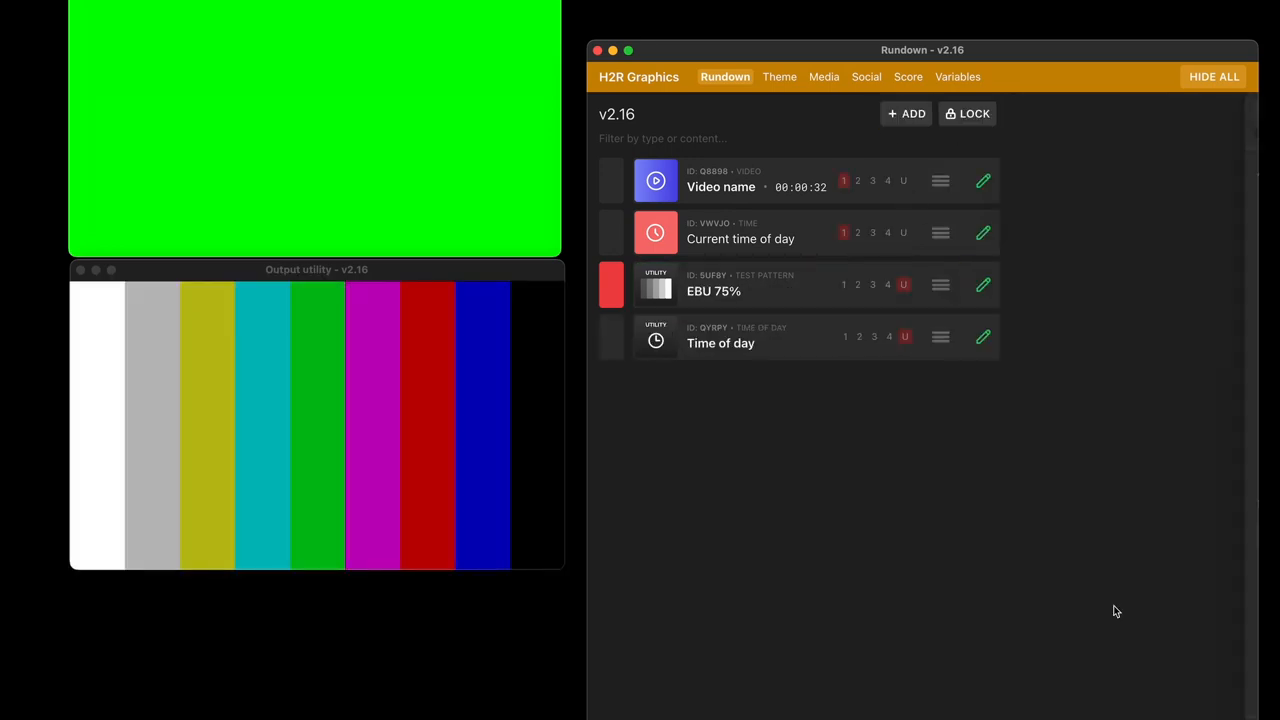
Step: Take the Time of day clock item live on the utility output
left_click(720, 343)
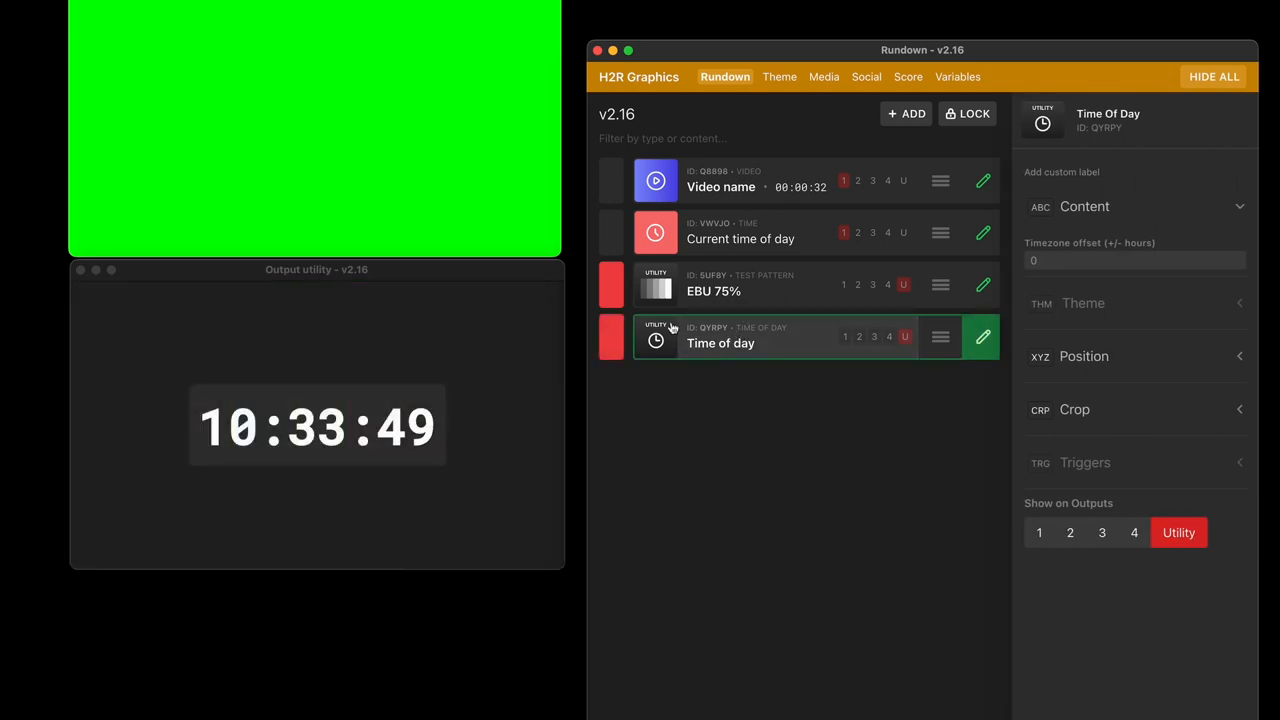
left_click(905, 113)
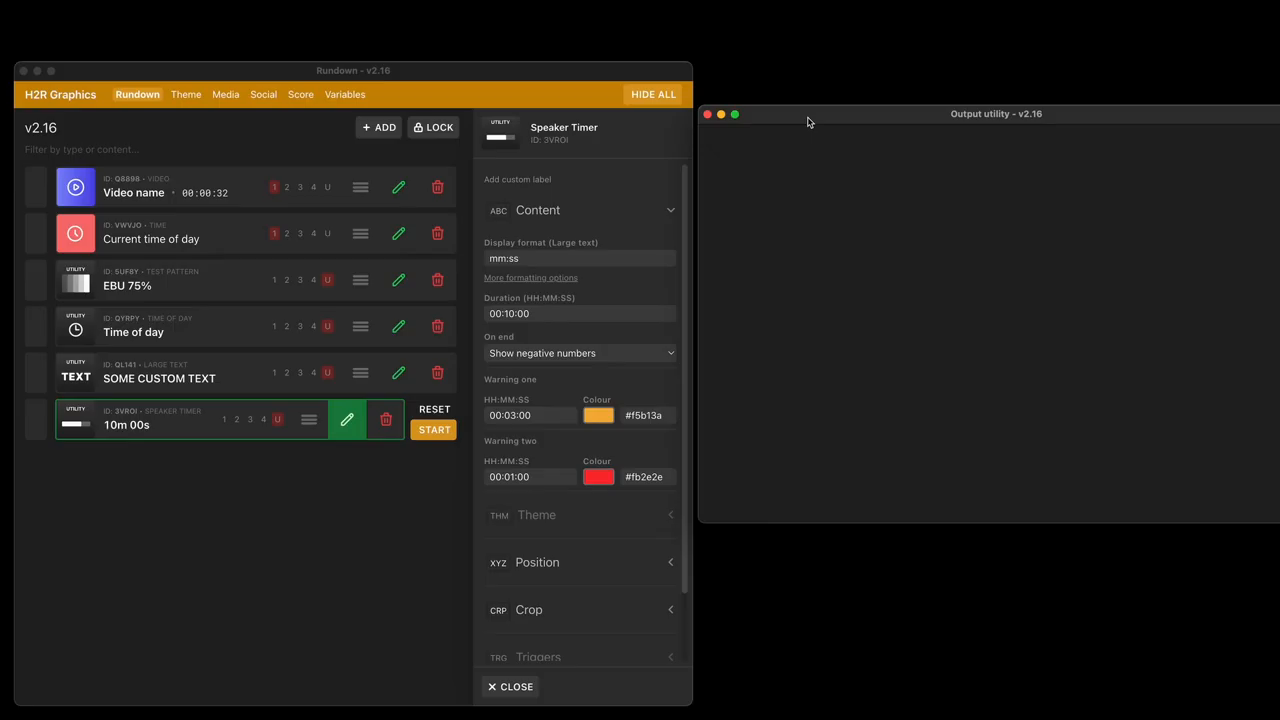
mouse_move(806, 121)
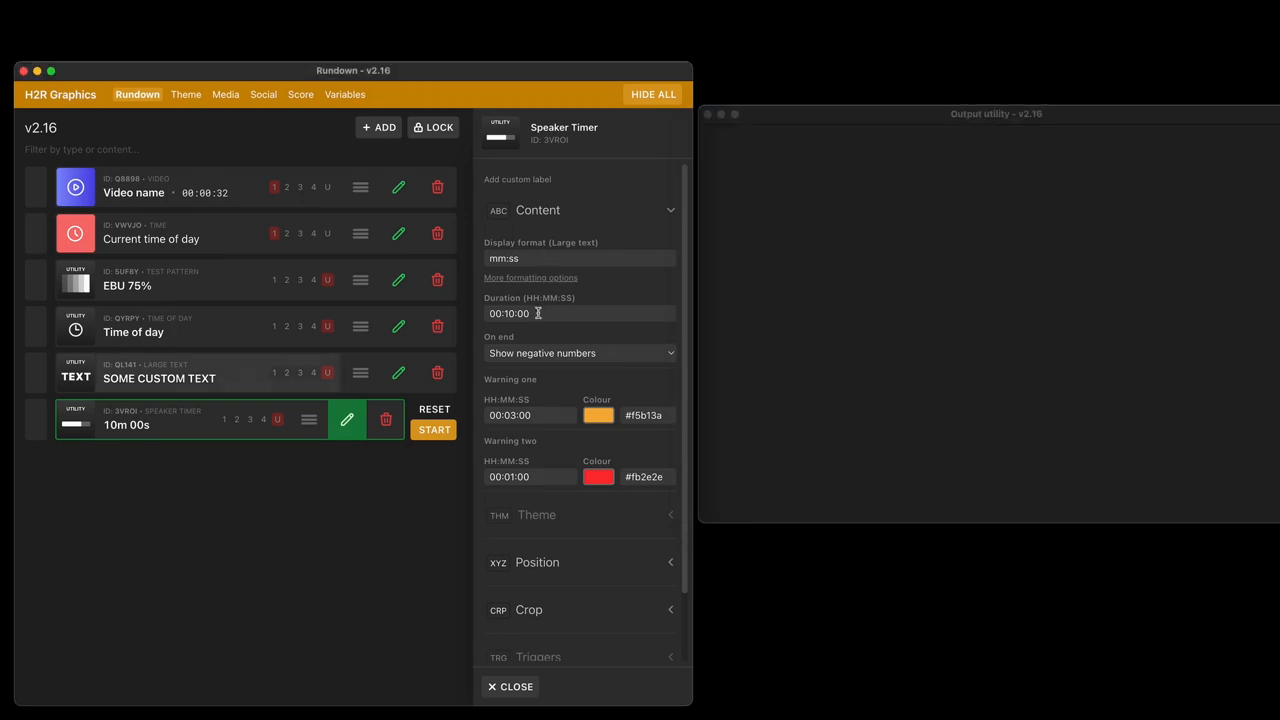
Step: Start the speaker timer countdown, taking a minute off and adding it back
left_click(579, 313)
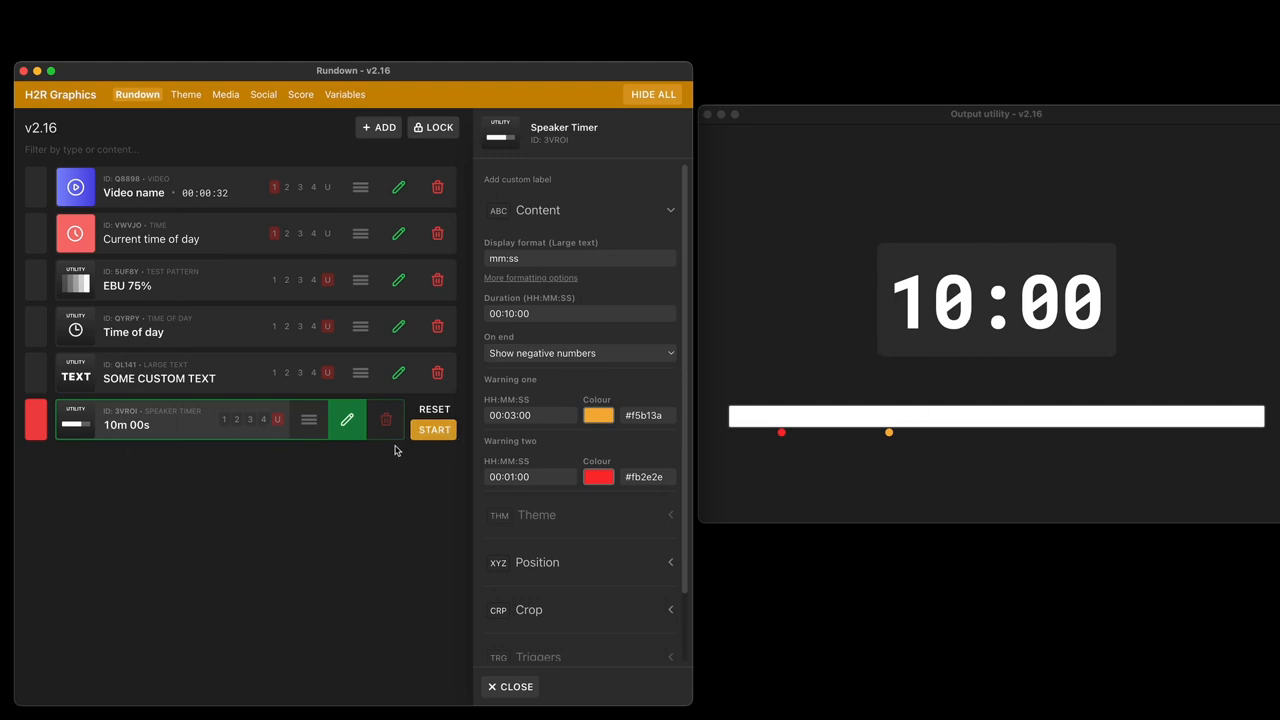
left_click(434, 429)
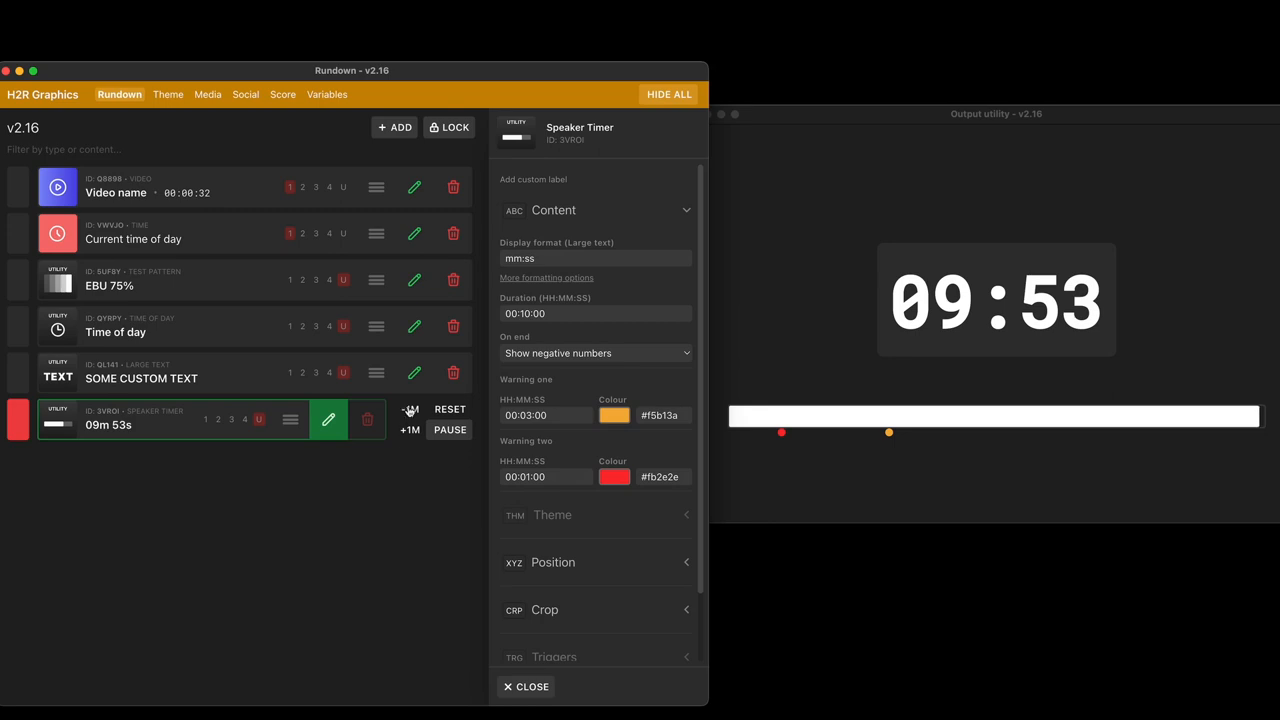
left_click(409, 409)
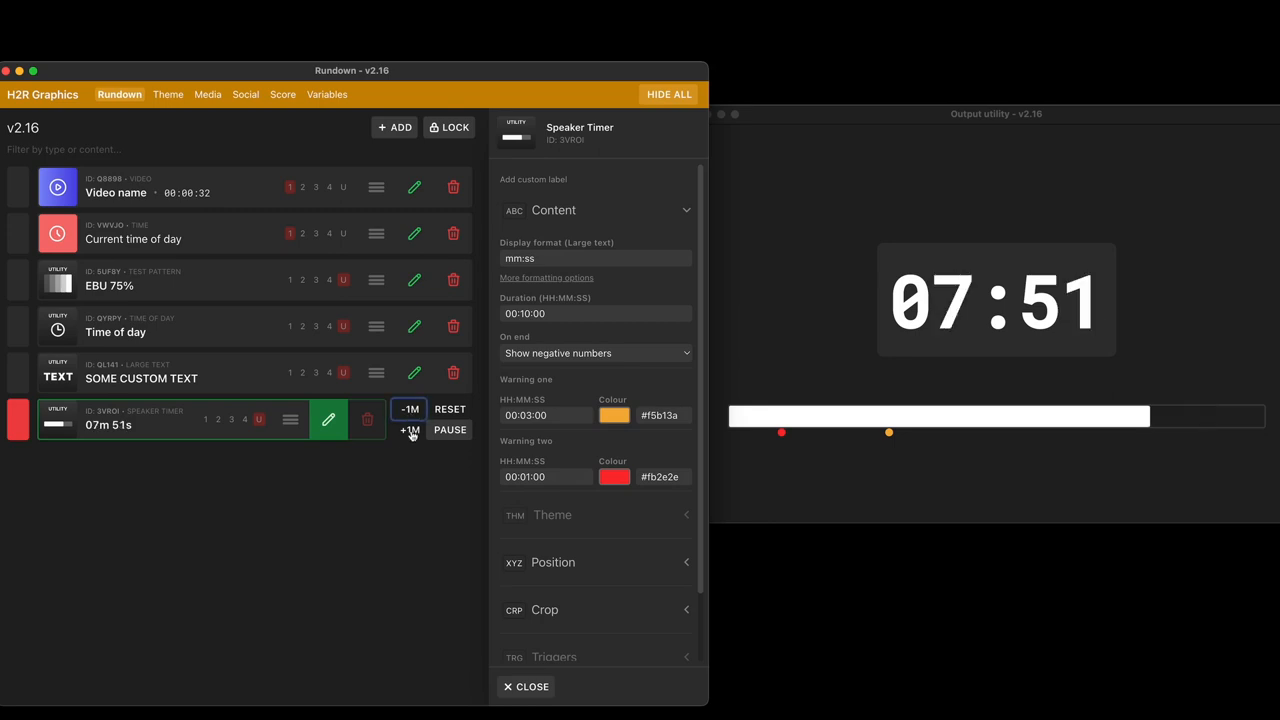
left_click(409, 430)
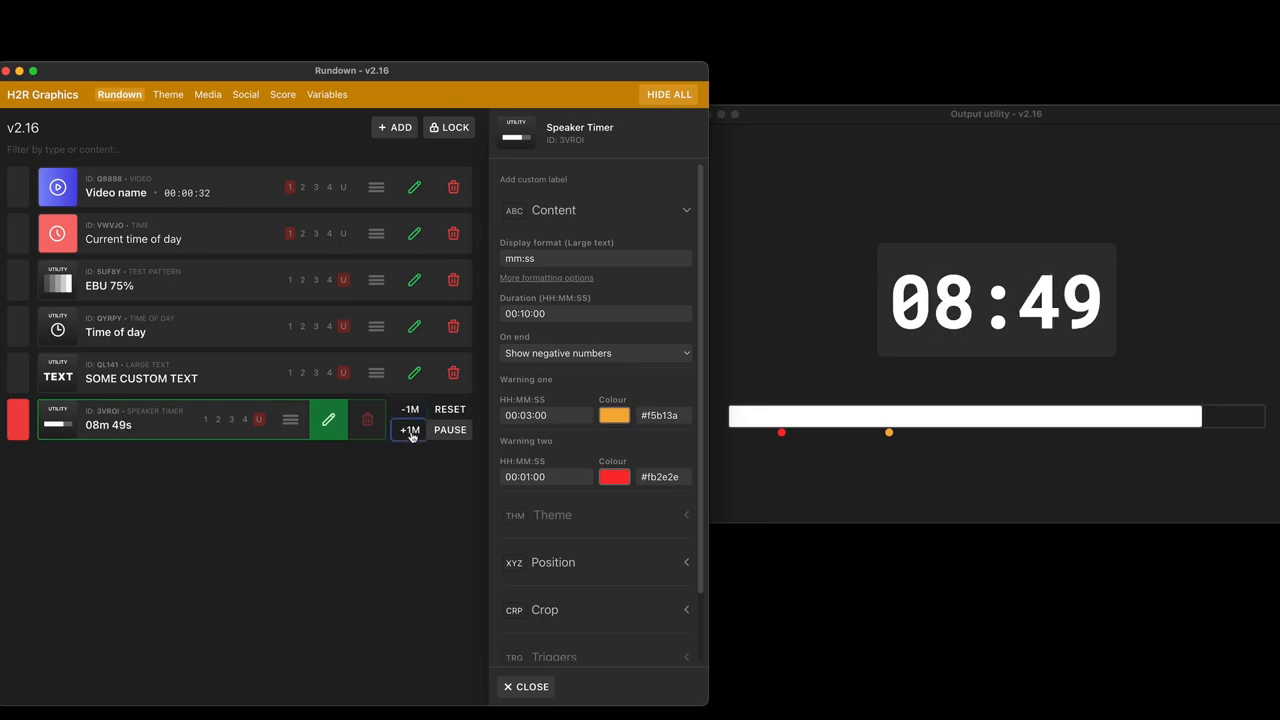
Step: Select the speaker timer's Warning one and Warning two time fields
left_click(546, 415)
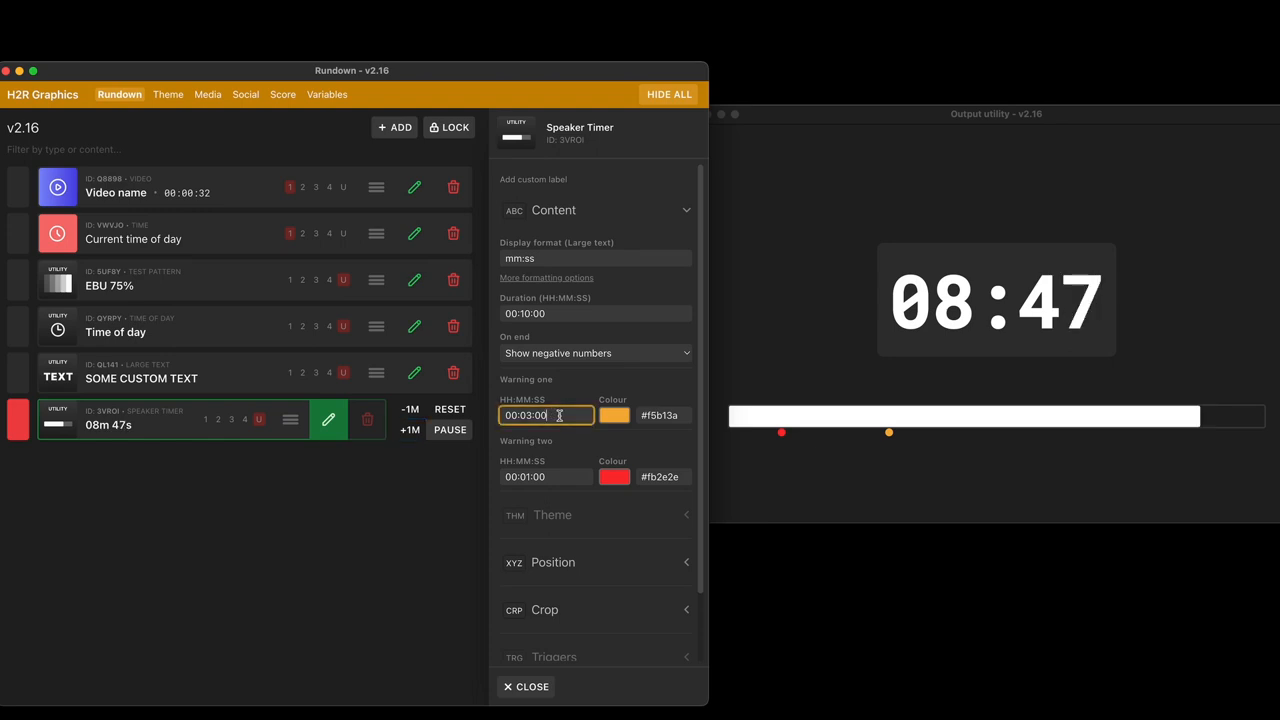
left_click(546, 476)
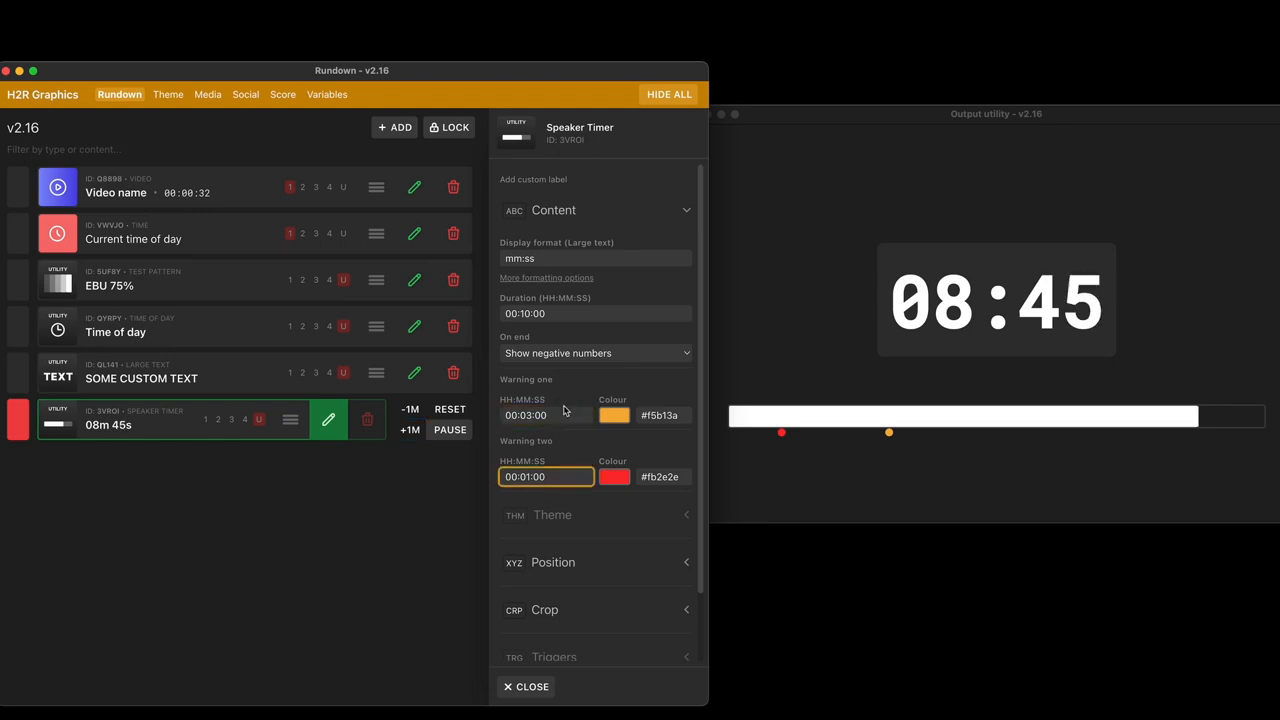
left_click(546, 415)
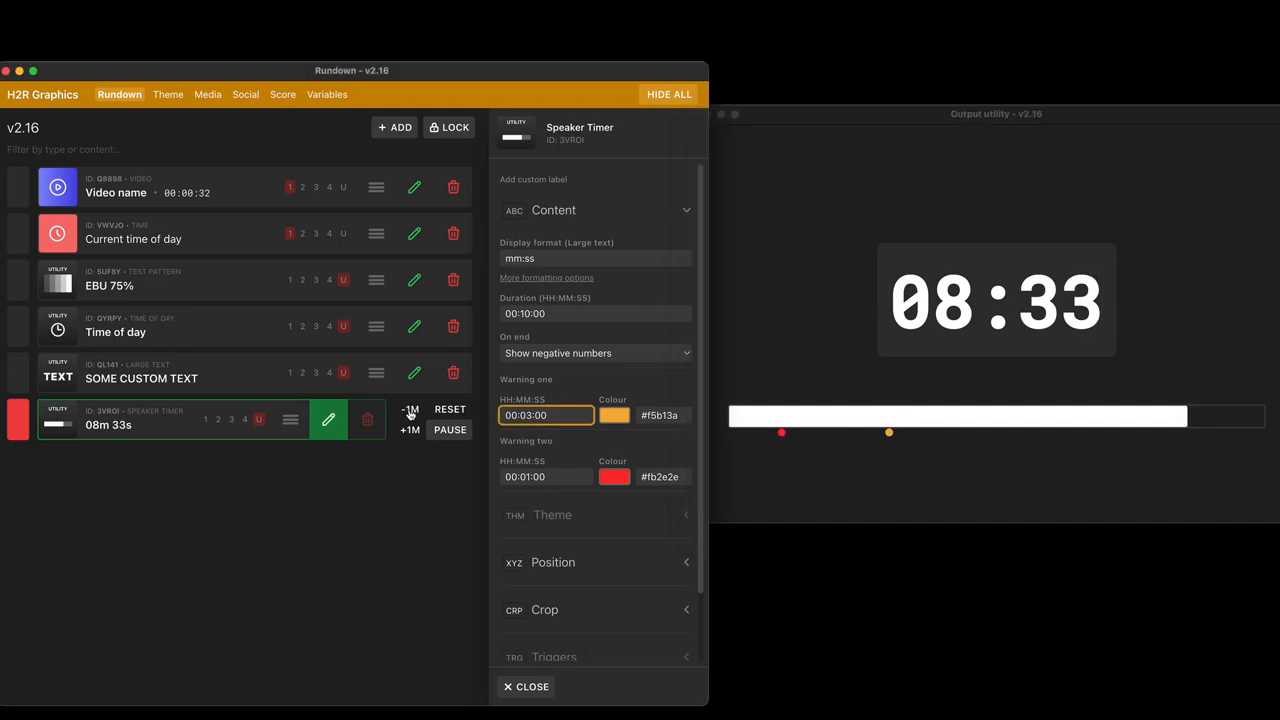
Step: Keep Show negative numbers on end, set duration 00:15:00, and reset the timer
left_click(409, 409)
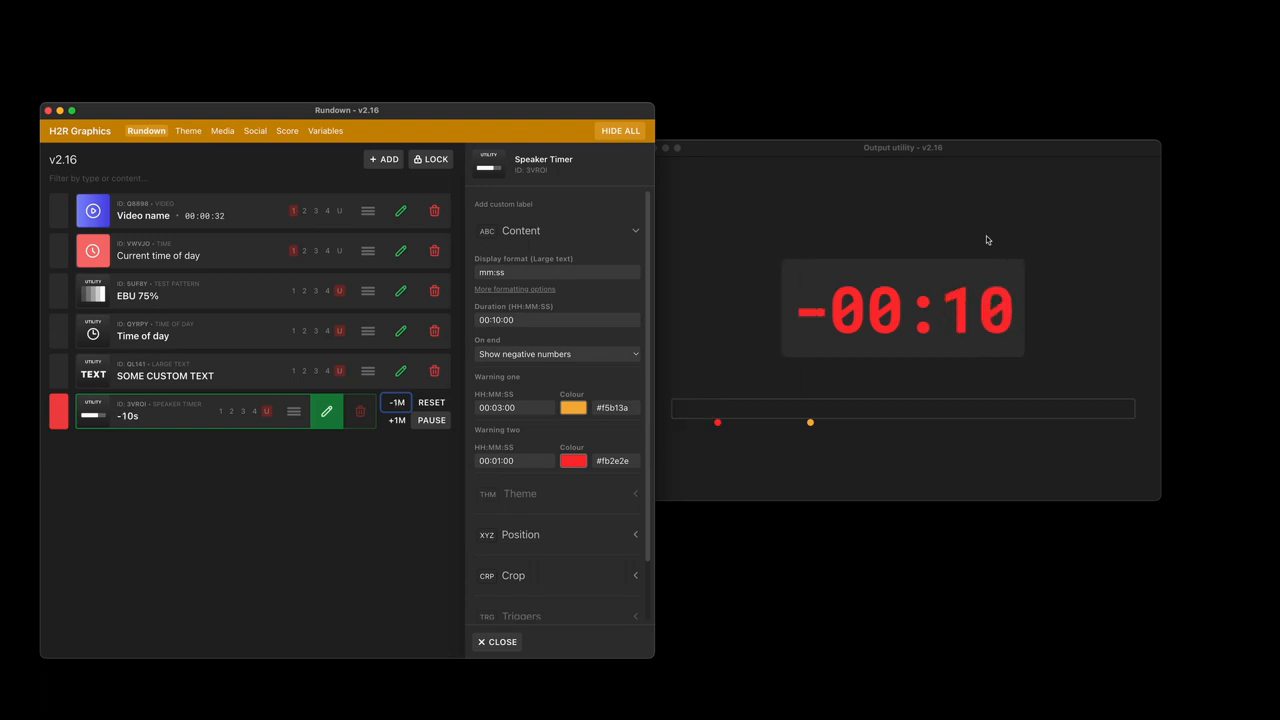
left_click(556, 354)
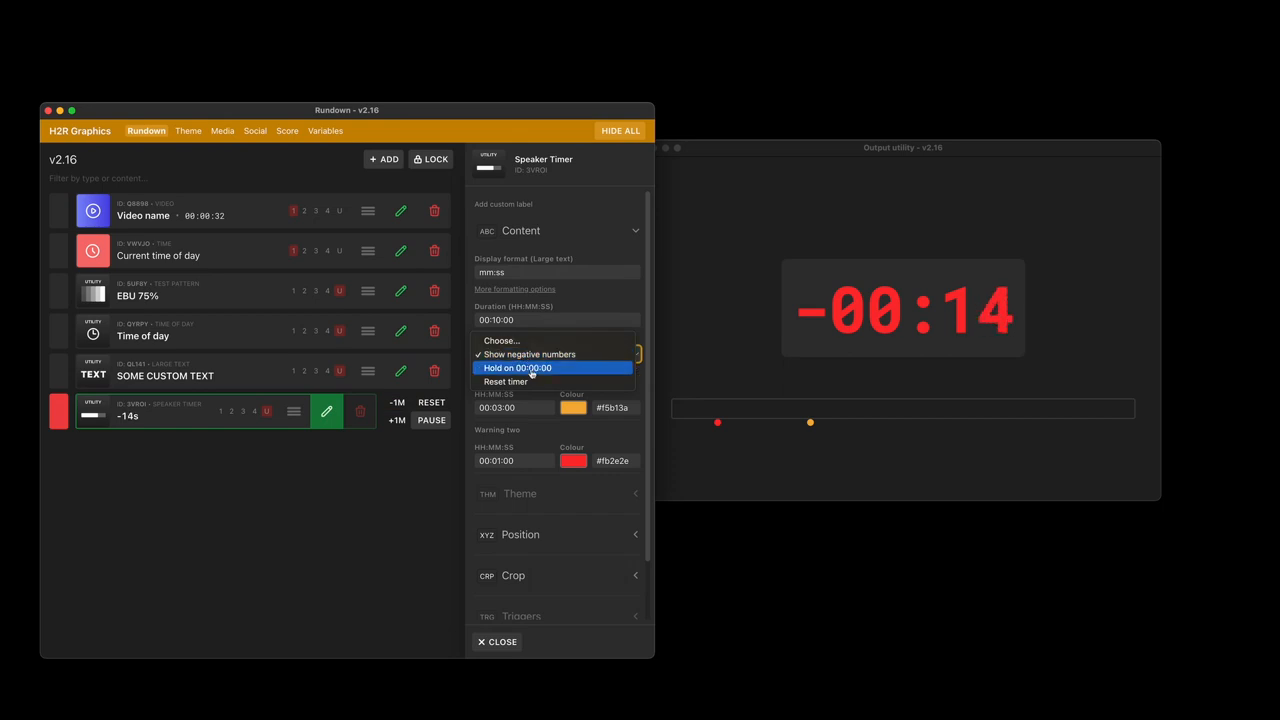
left_click(530, 354)
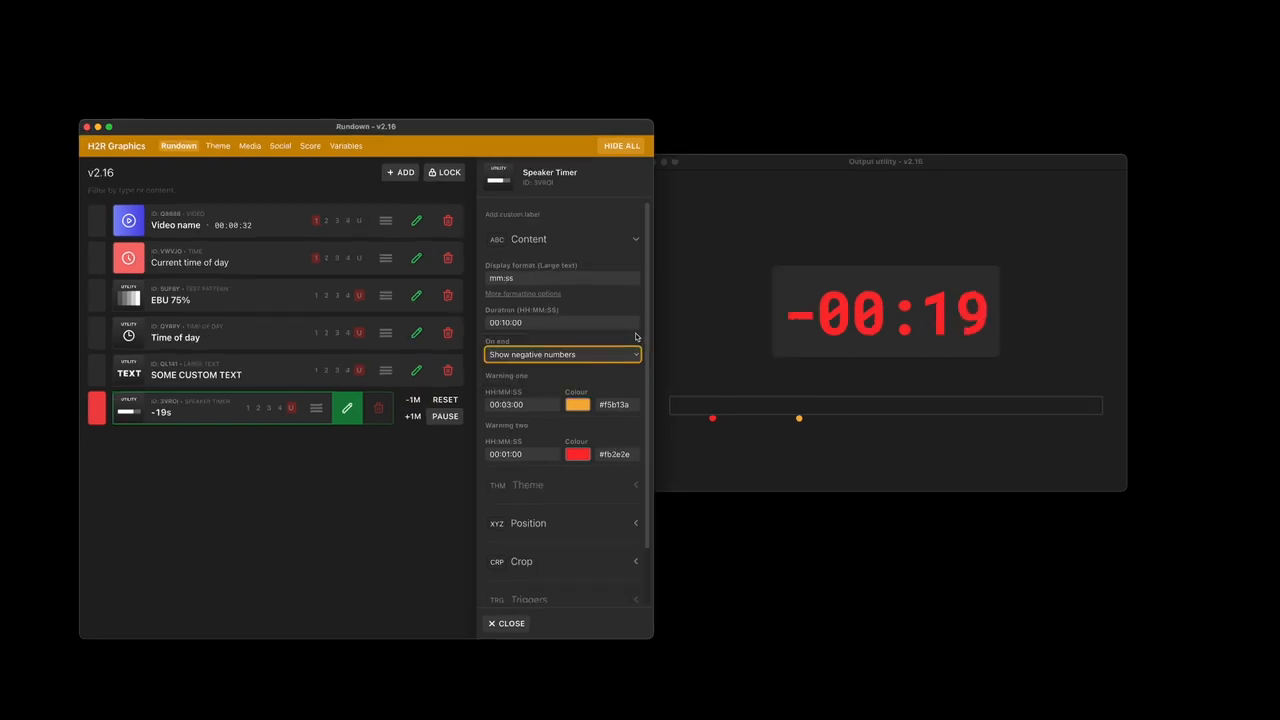
left_click(444, 399)
type("5")
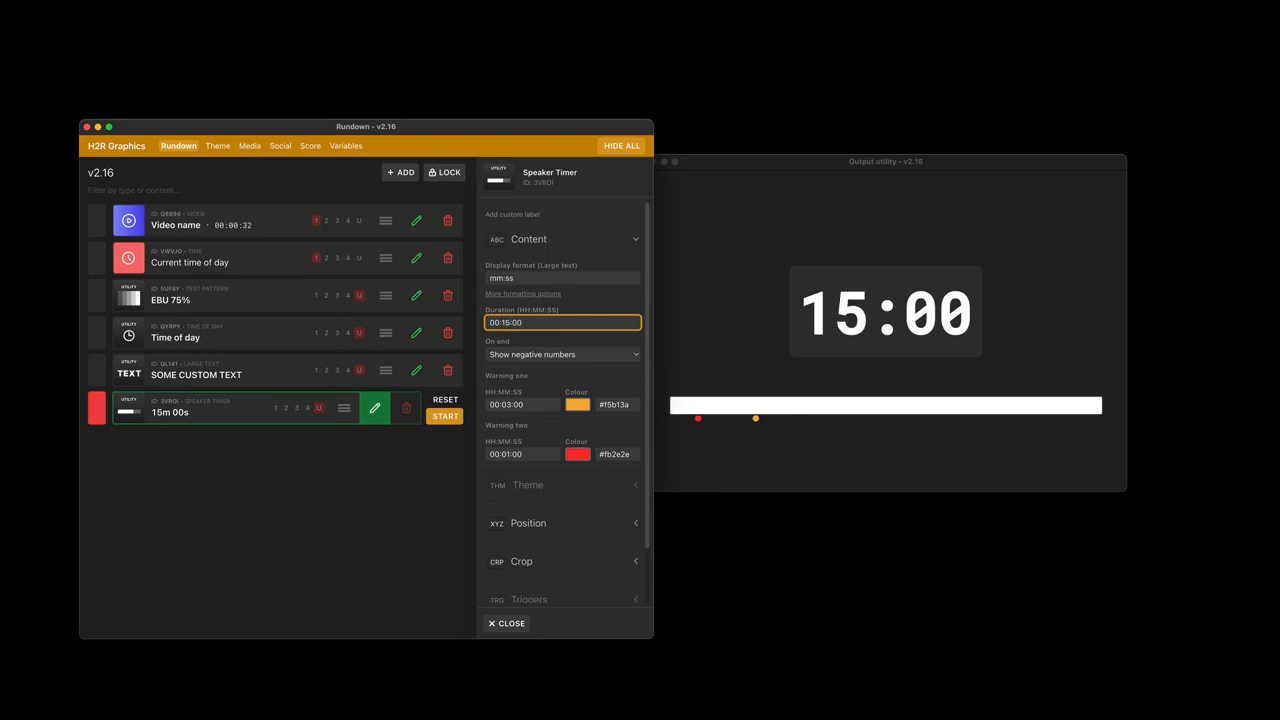
left_click(445, 415)
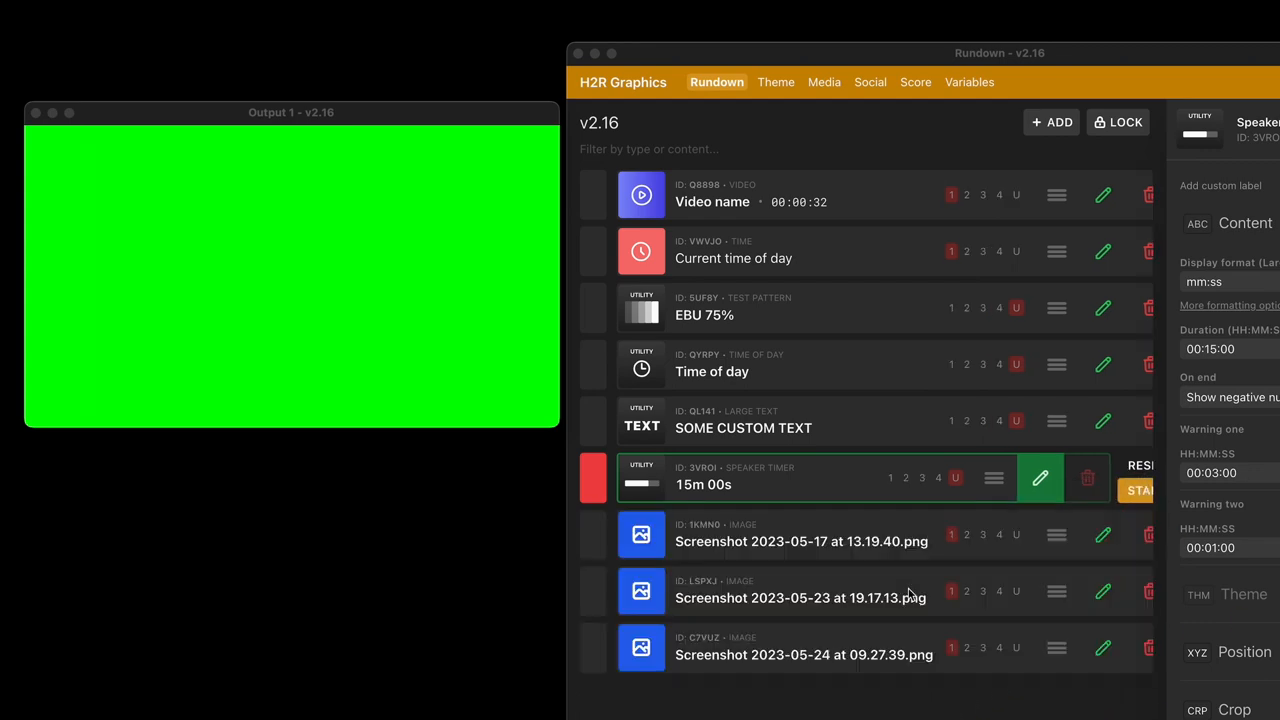
mouse_move(683, 525)
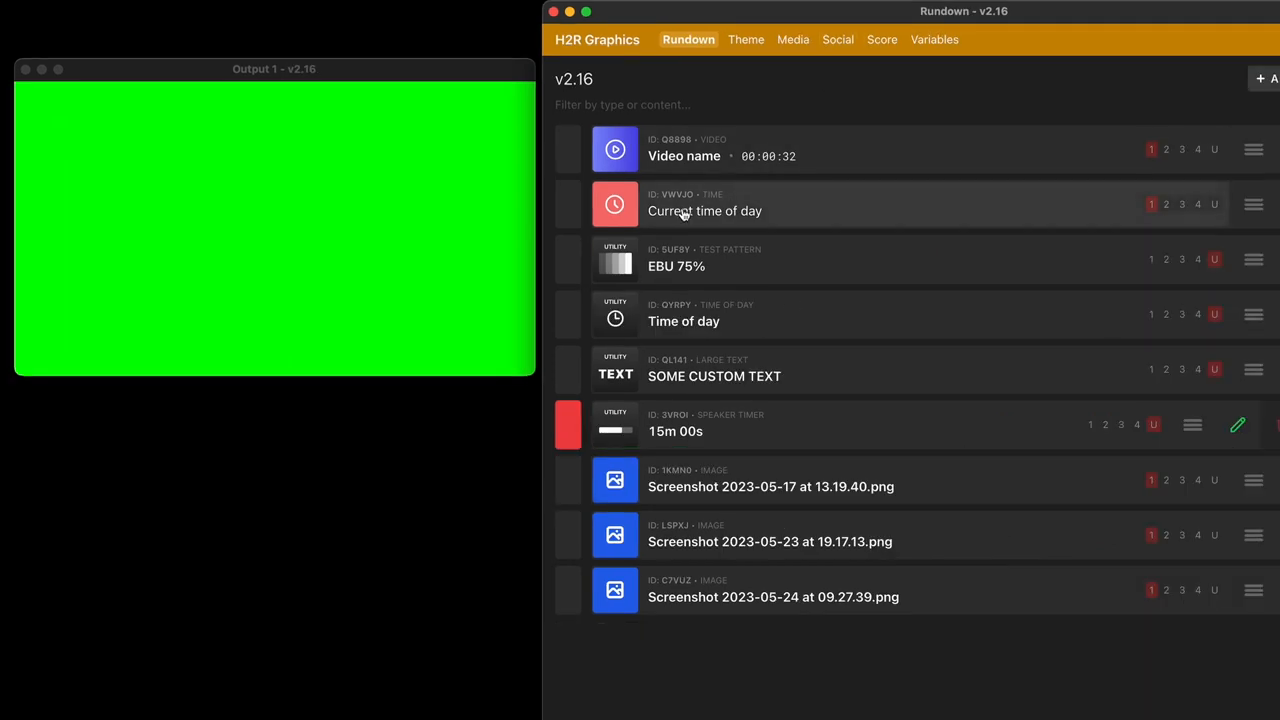
Step: Take the Current time of day clock live and set its timezone offset to -4
left_click(704, 204)
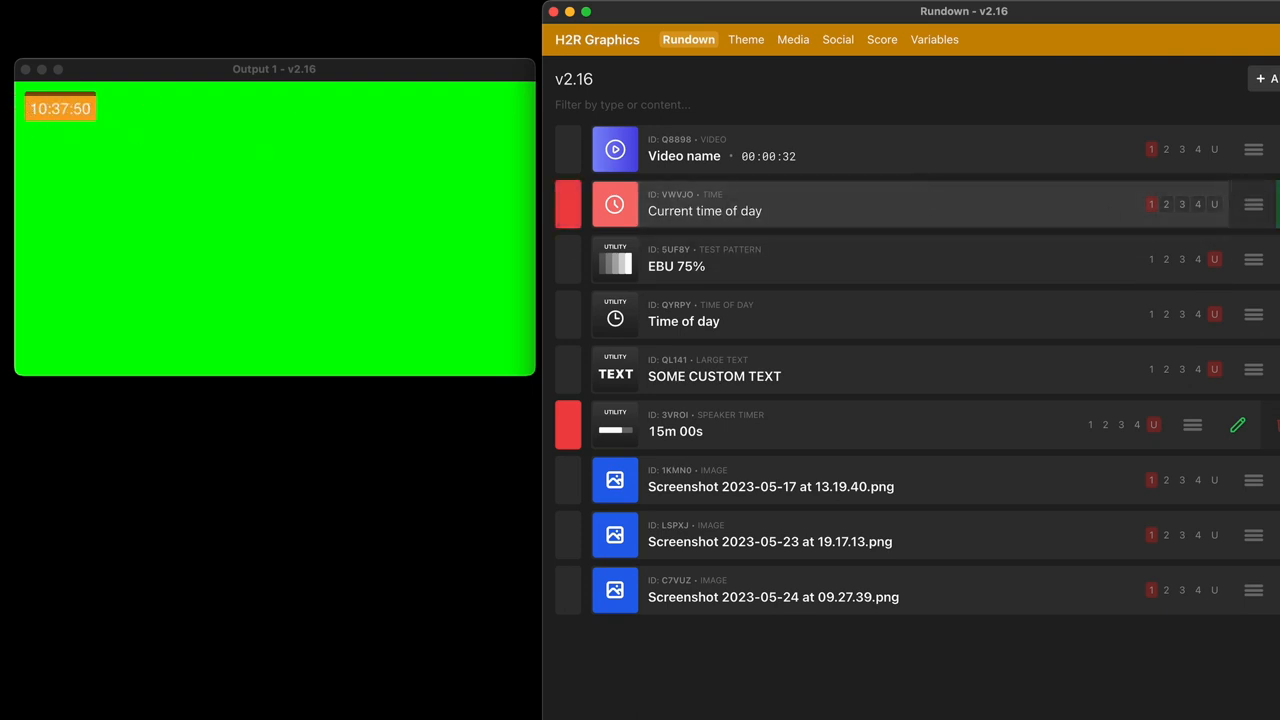
left_click(1064, 204)
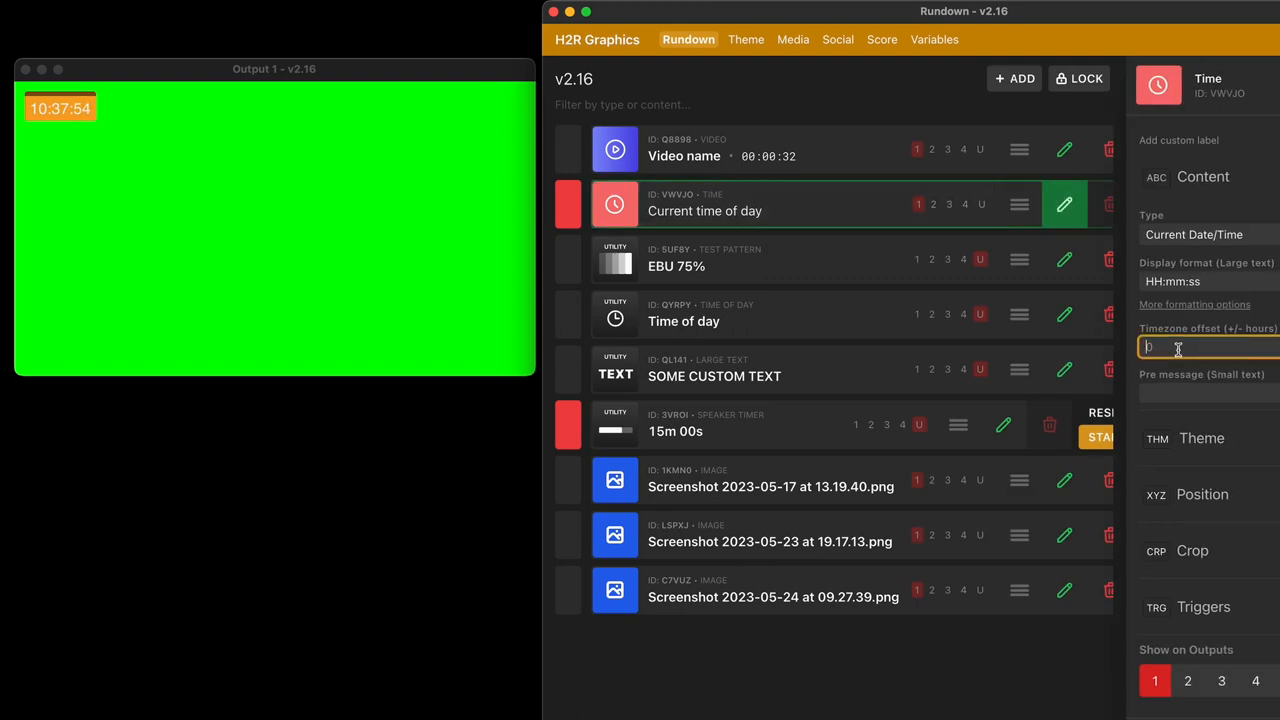
type("-4")
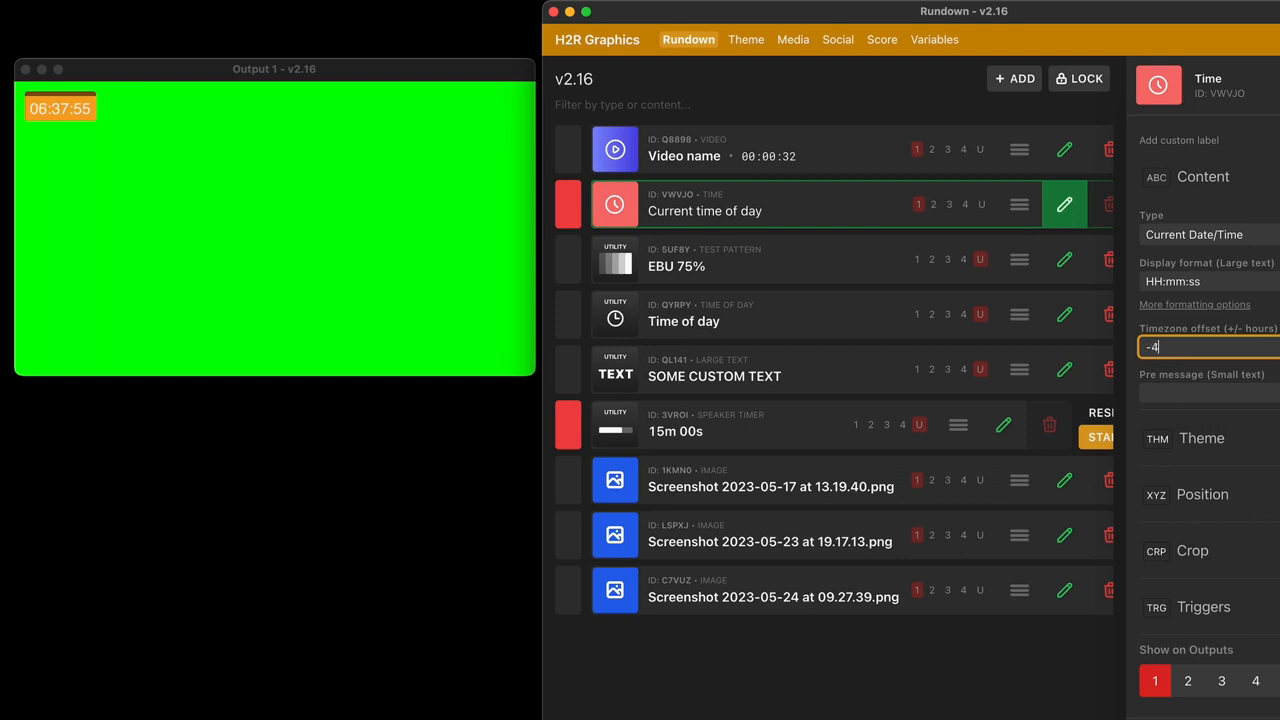
type("4")
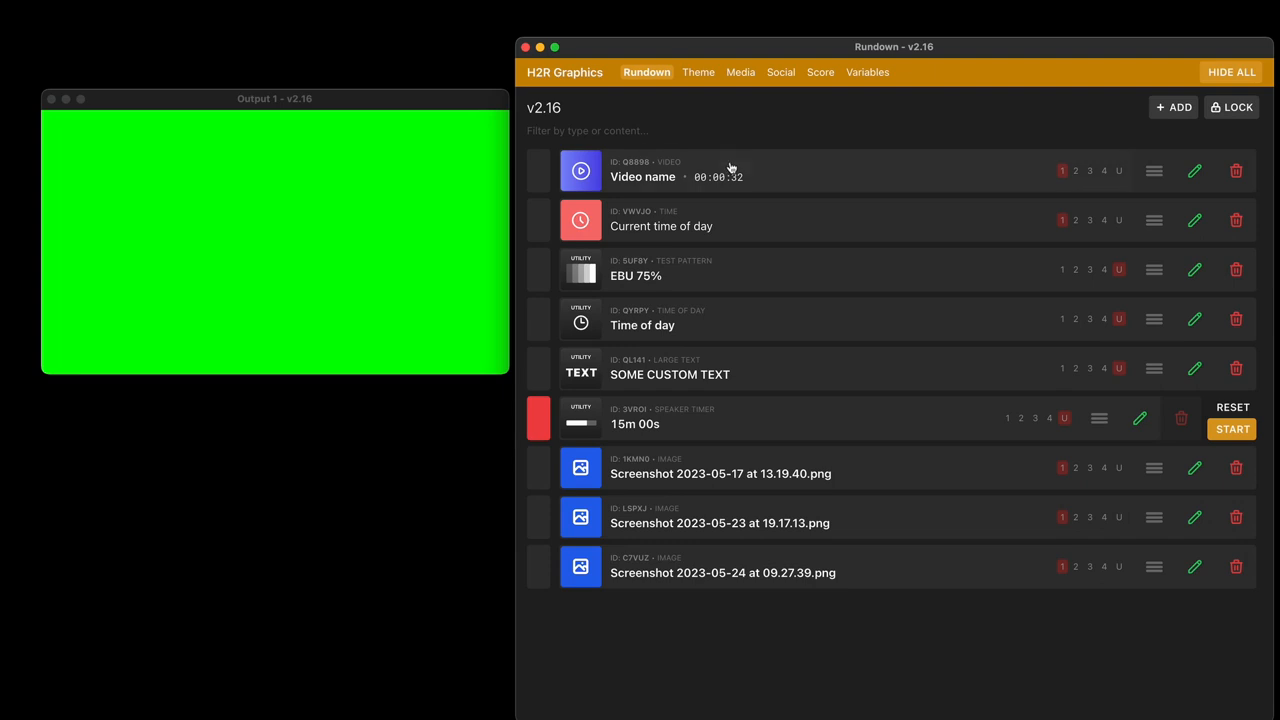
Step: Copy the video's Time remaining variable, add a Message graphic, and select its text
right_click(725, 170)
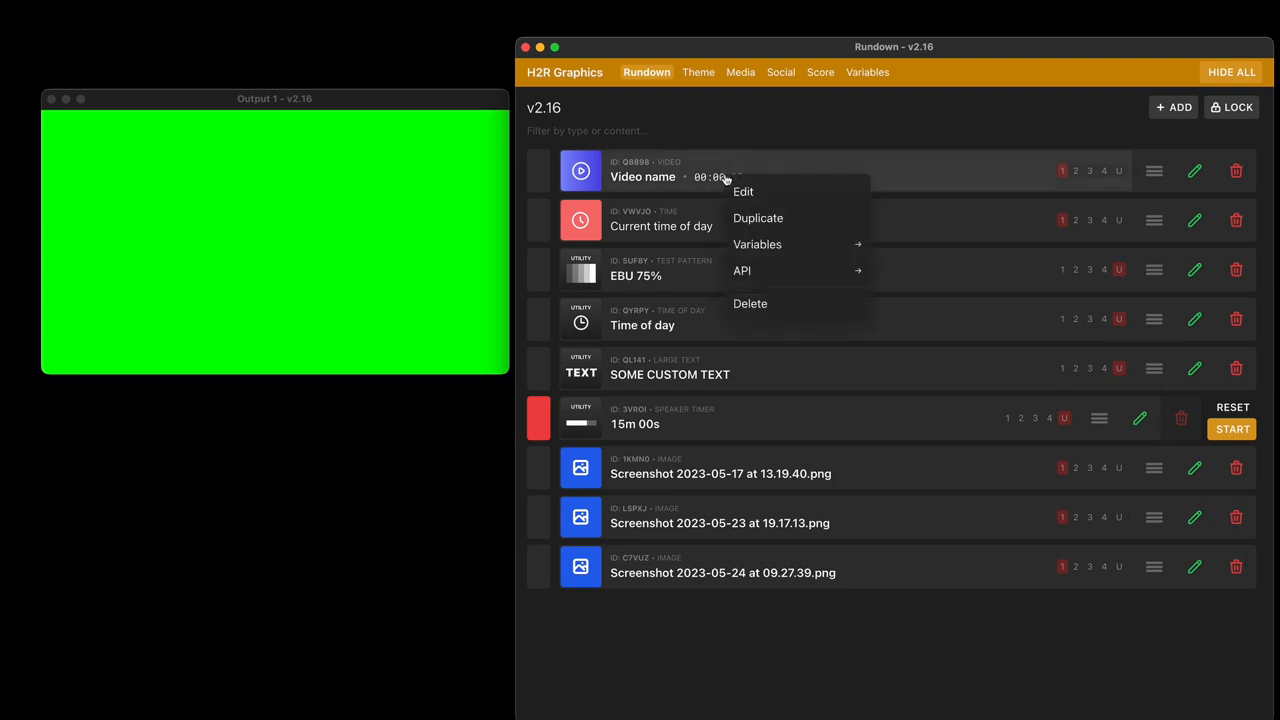
mouse_move(757, 244)
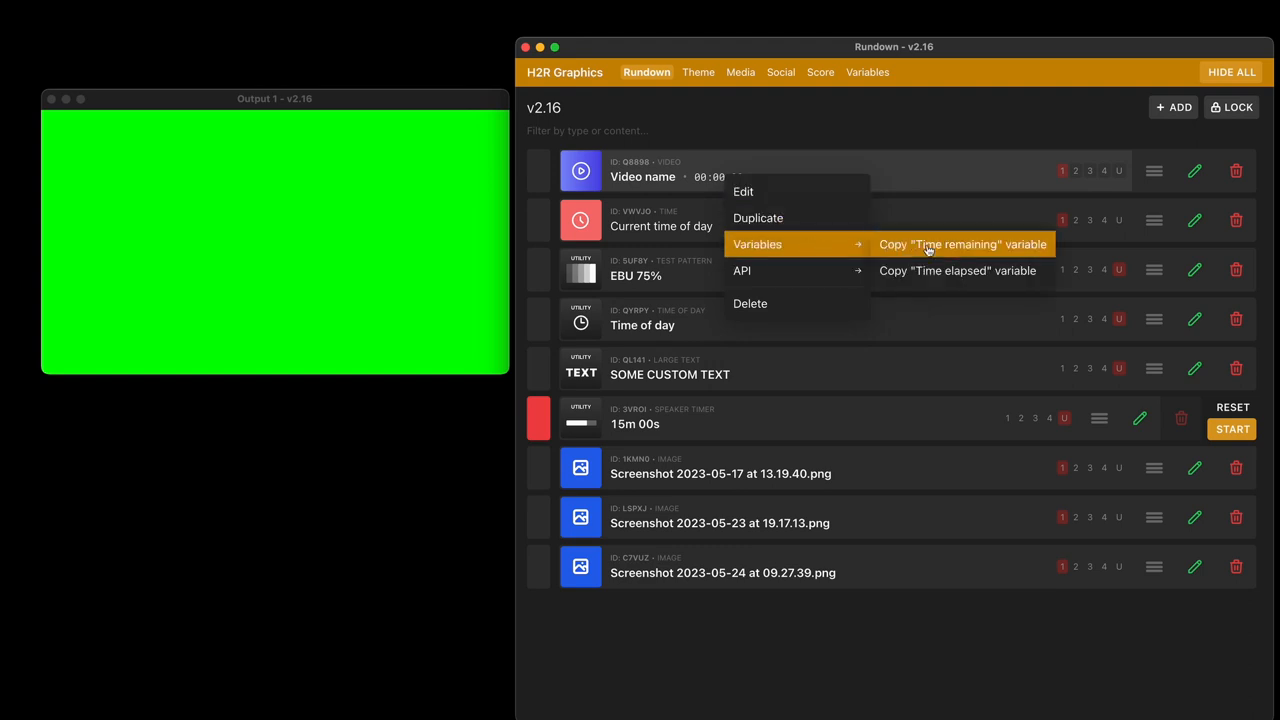
left_click(1173, 107)
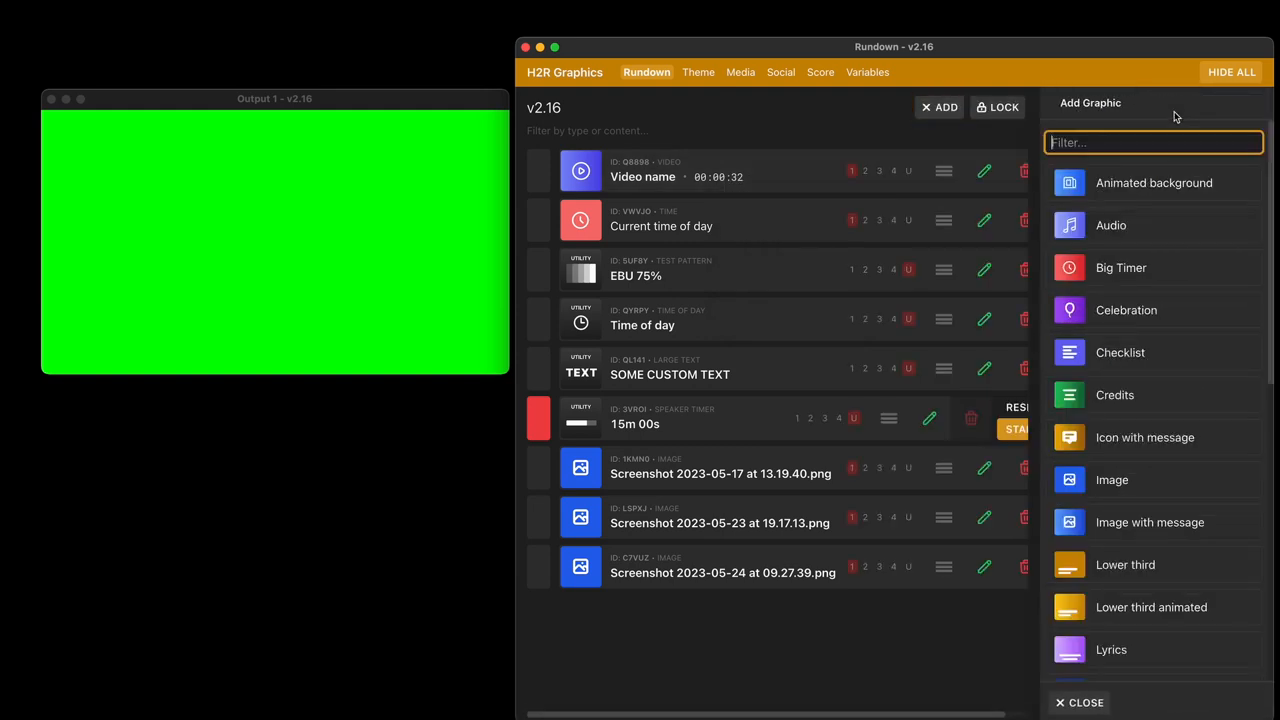
type("mess")
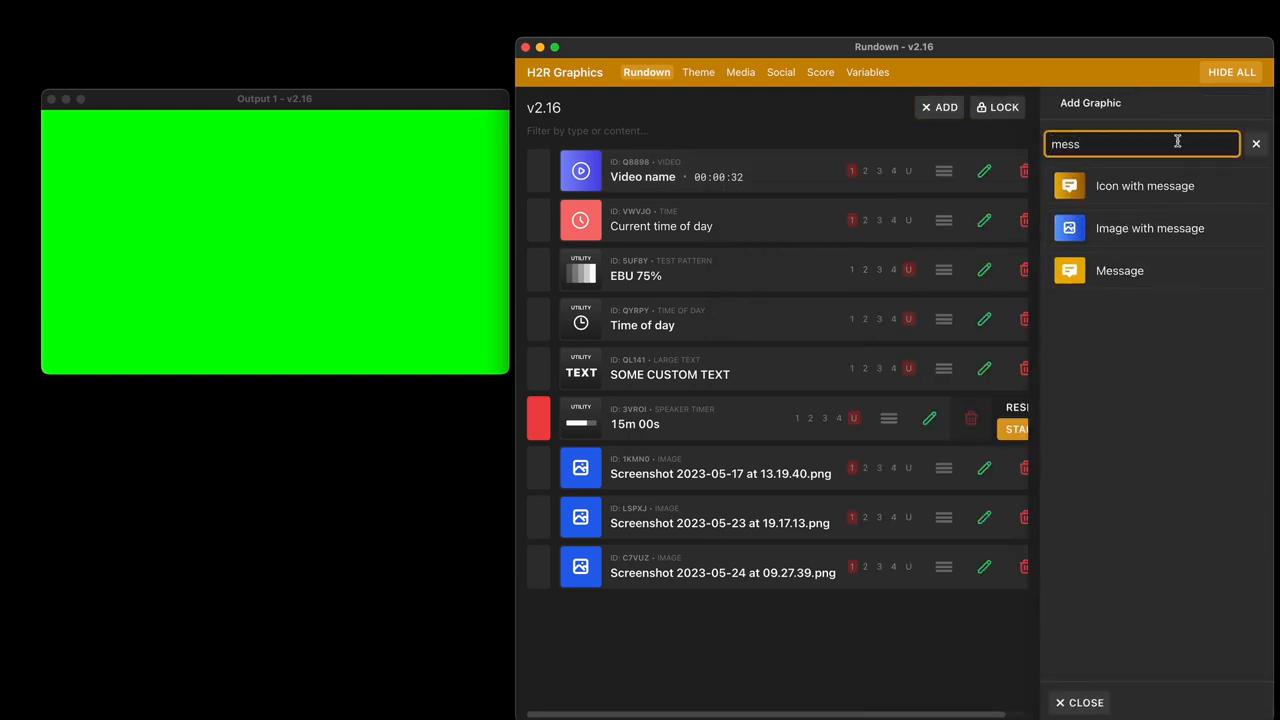
left_click(1119, 270)
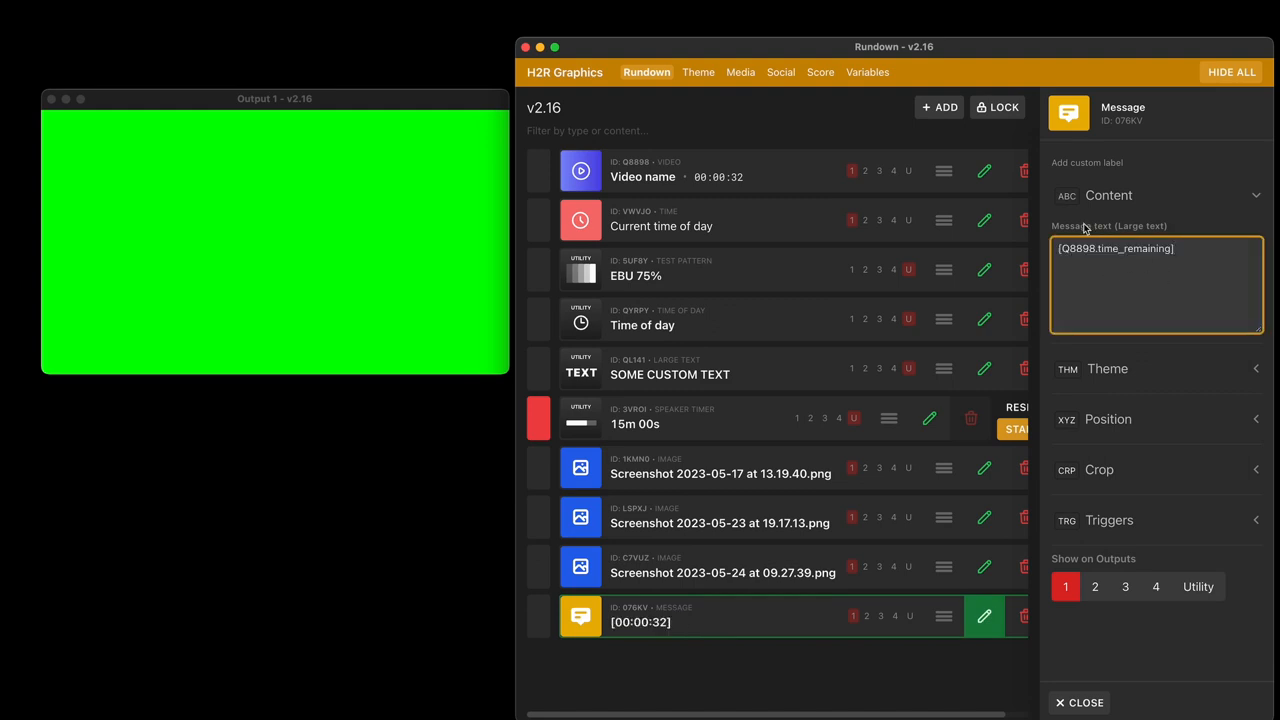
double_click(1078, 248)
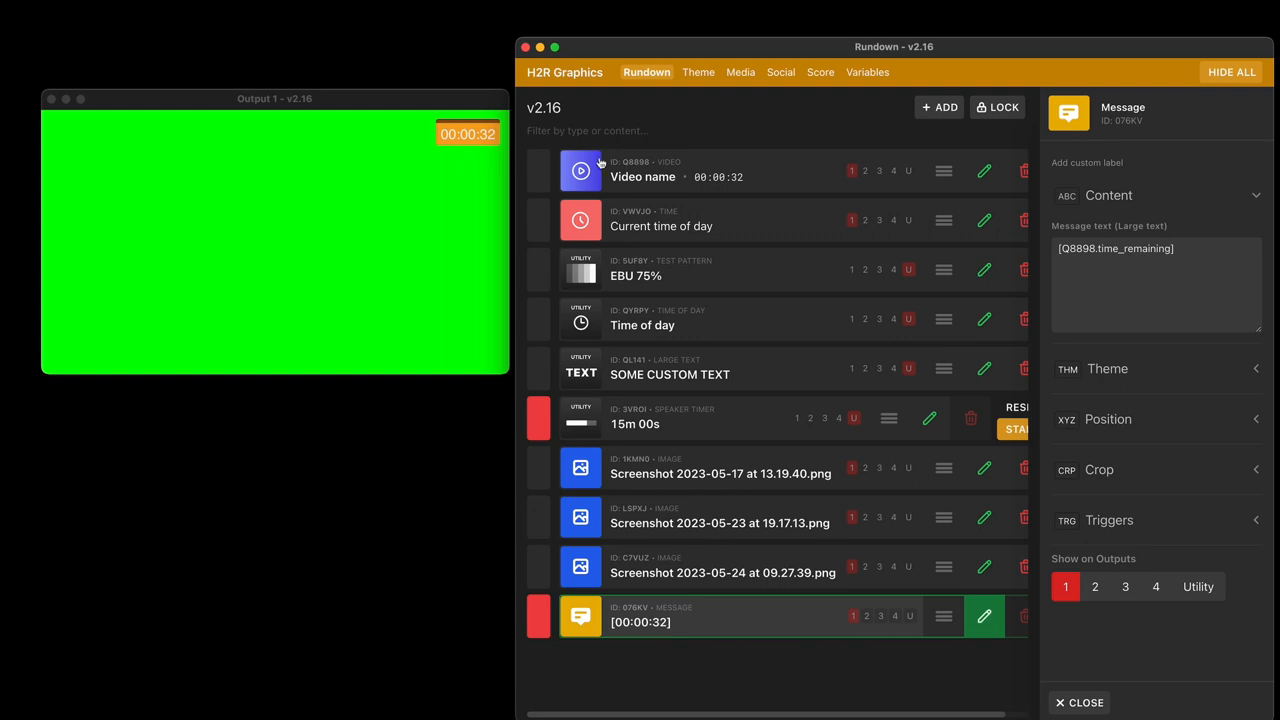
Step: Play the video and set the Large Text graphic's text to [Q8898.time_remaining]
left_click(580, 170)
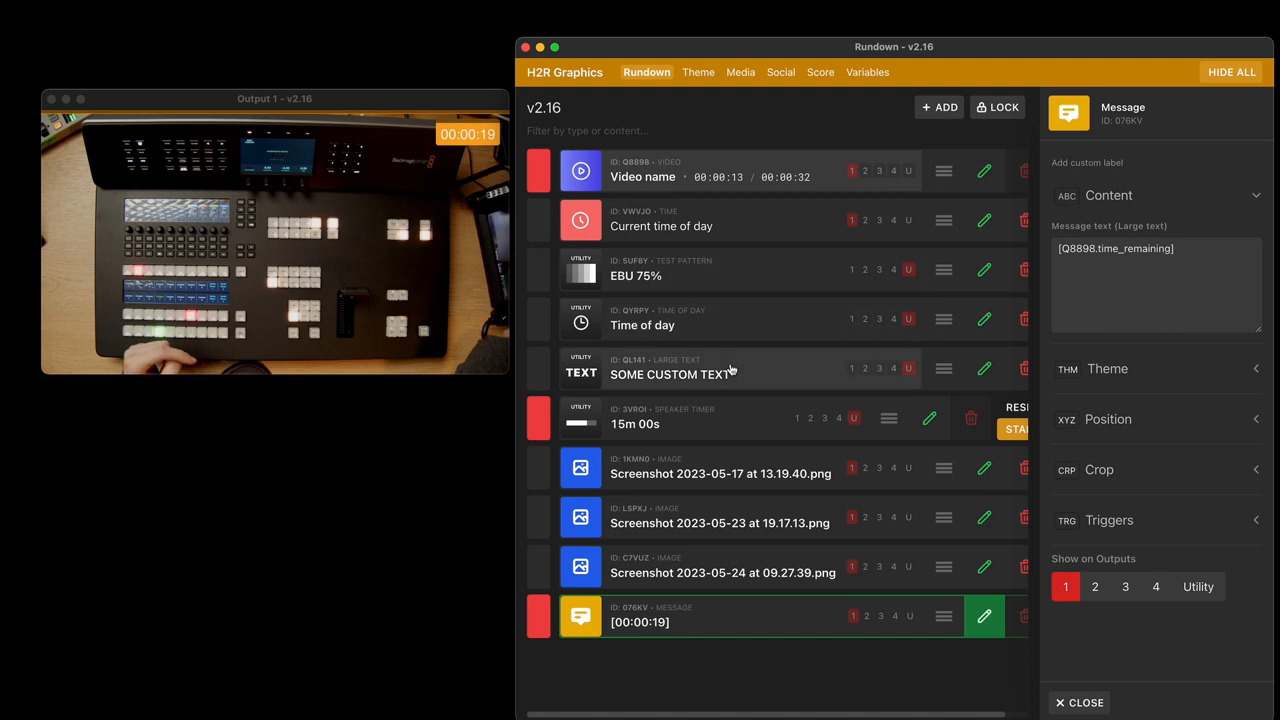
left_click(983, 367)
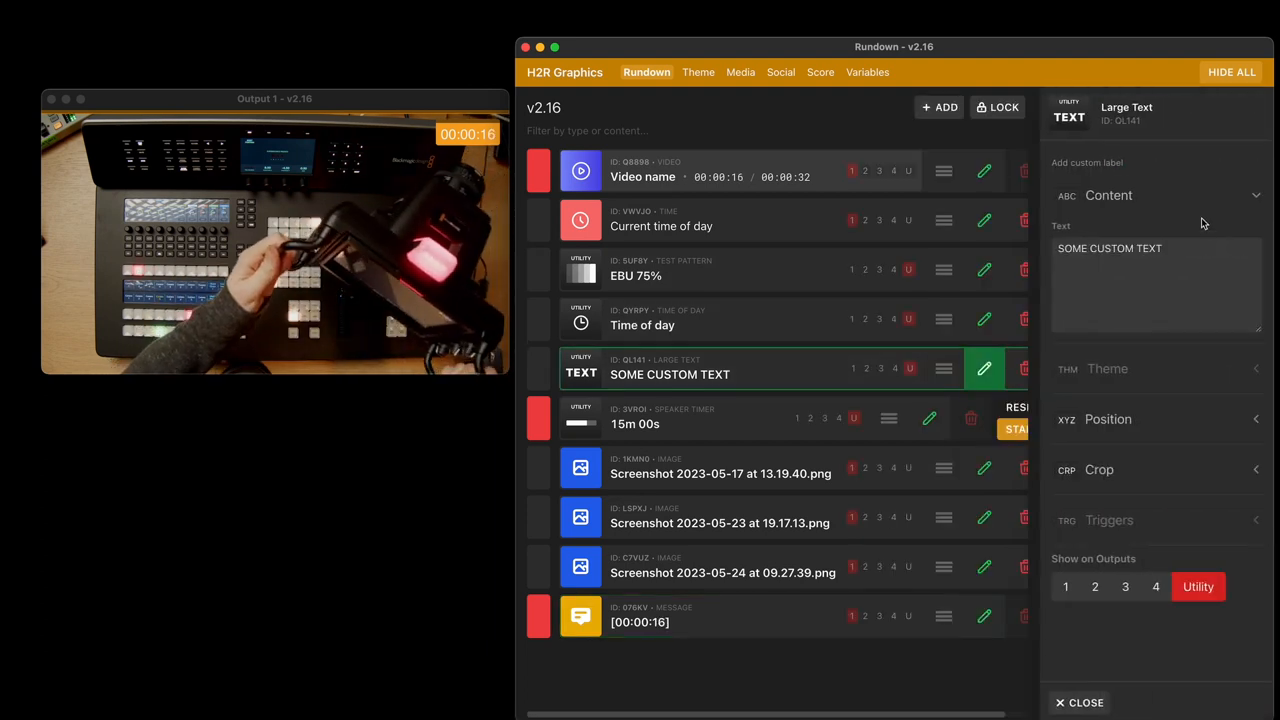
type("[Q8898.time_remaining]")
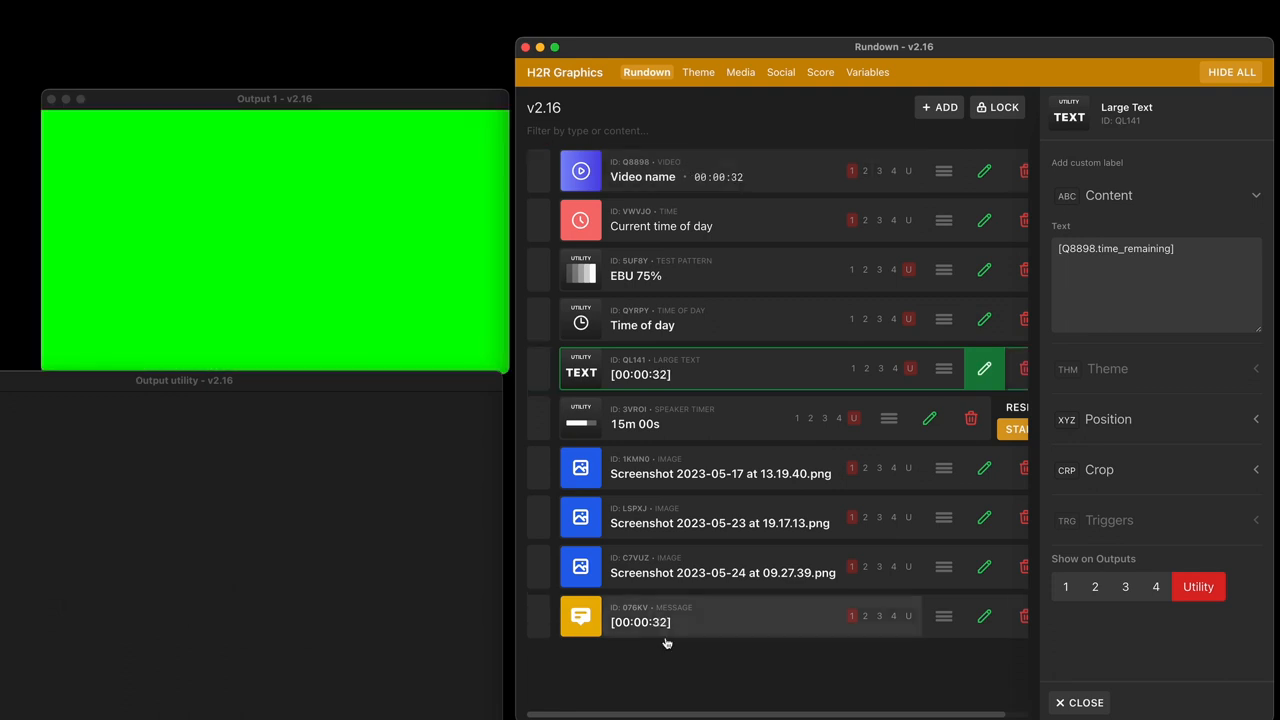
Step: Copy the Message item's Body variable and filter the add list for 'lowe'
right_click(640, 622)
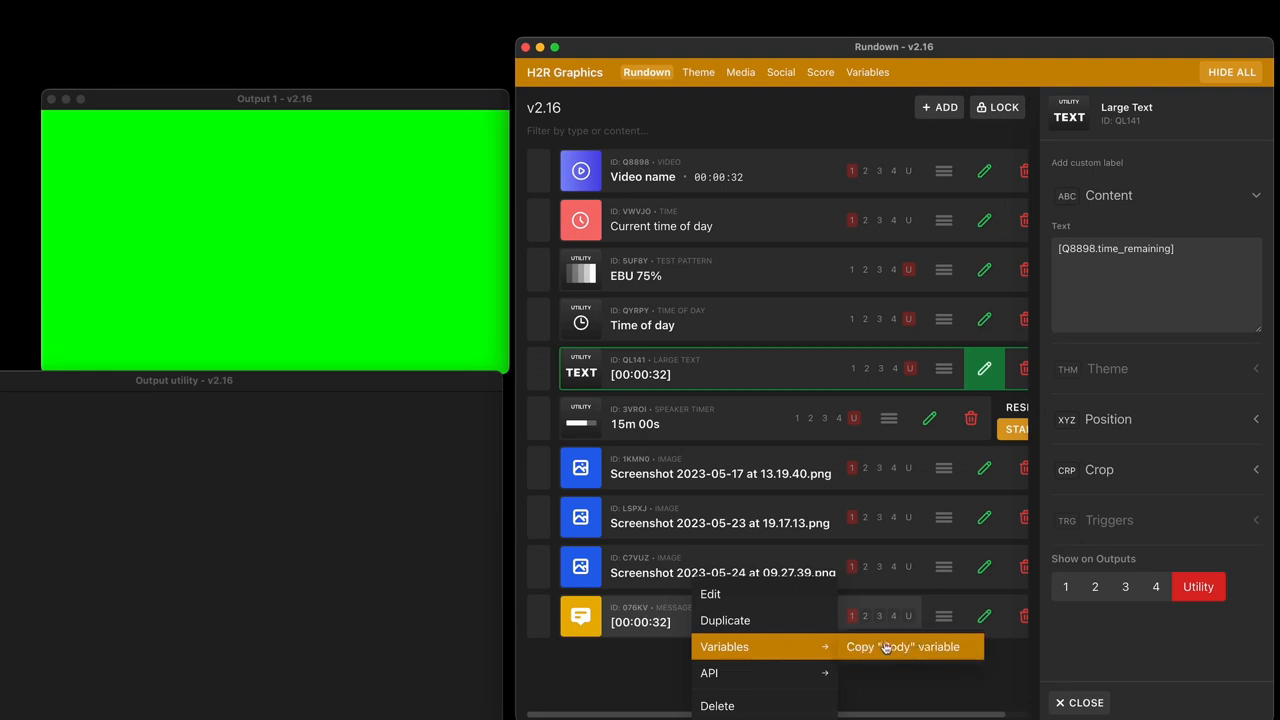
left_click(939, 107)
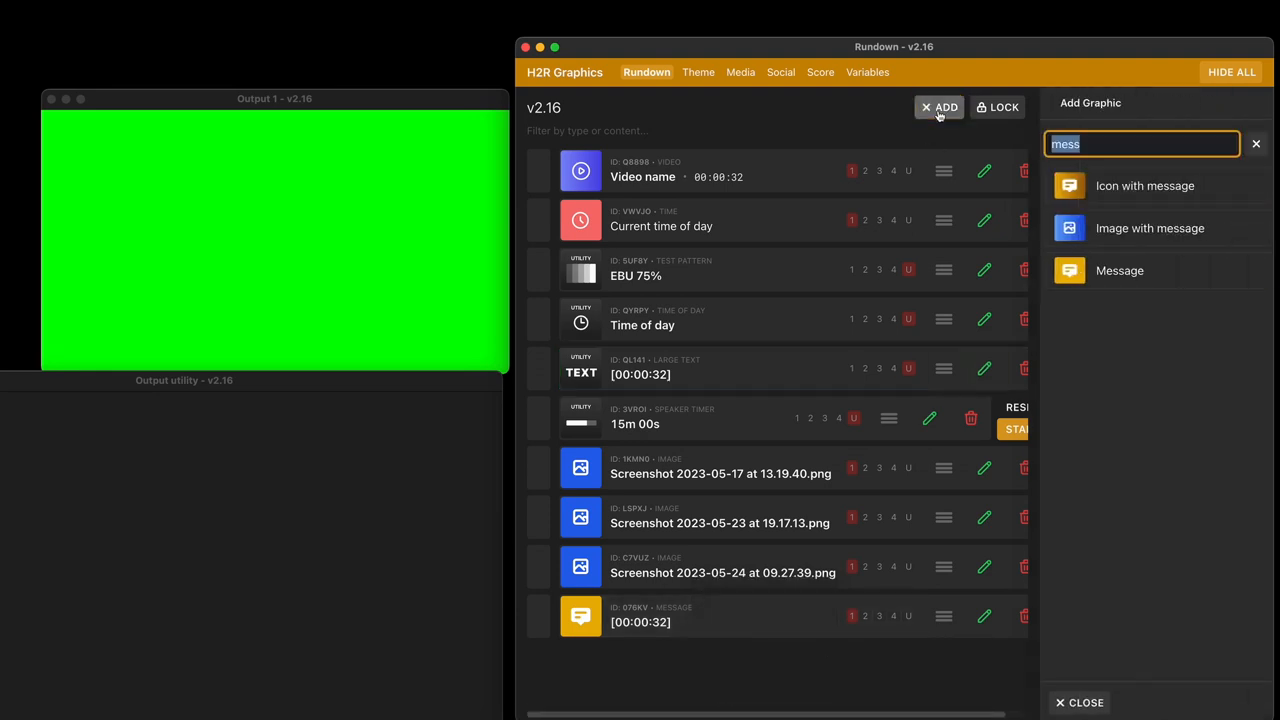
type("lowe")
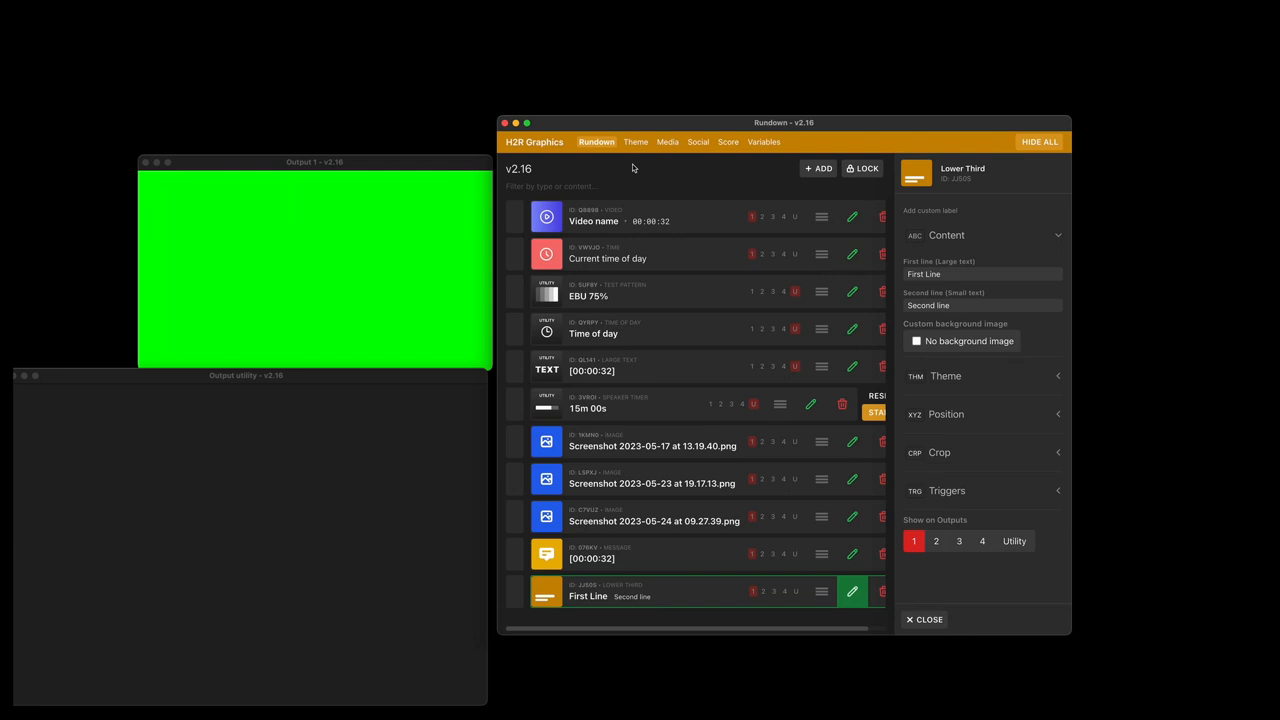
mouse_move(1055, 28)
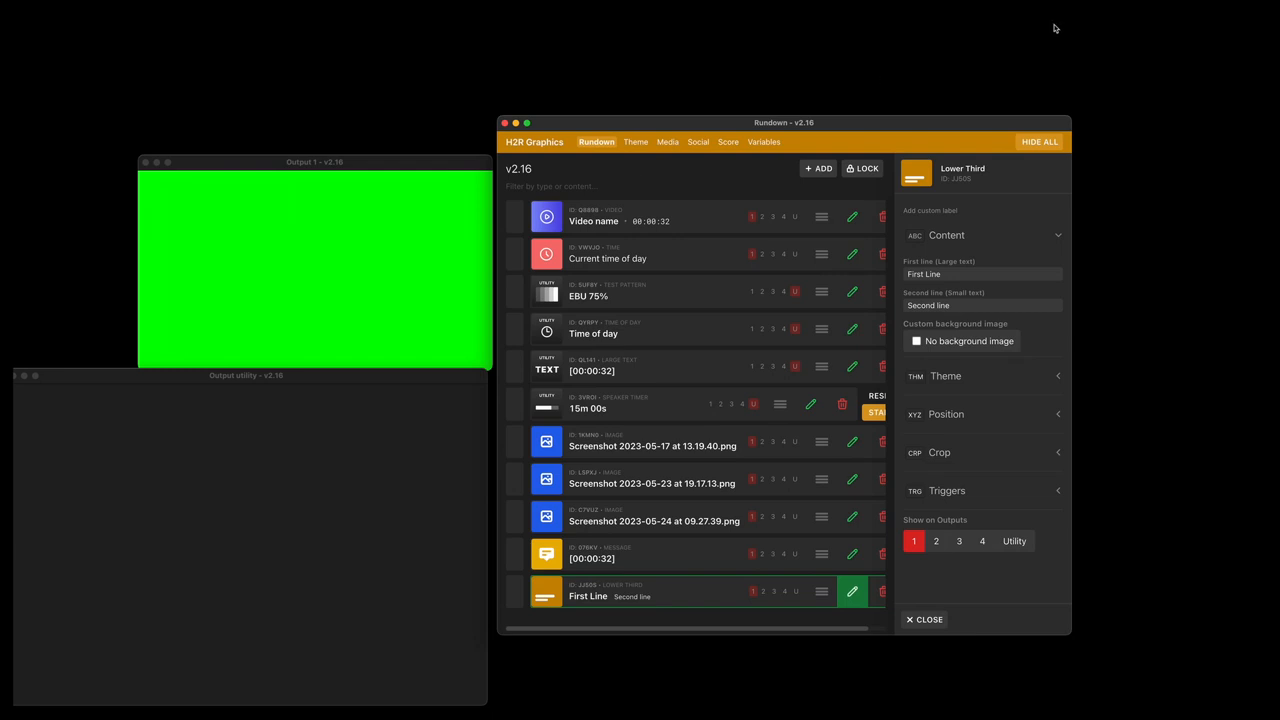